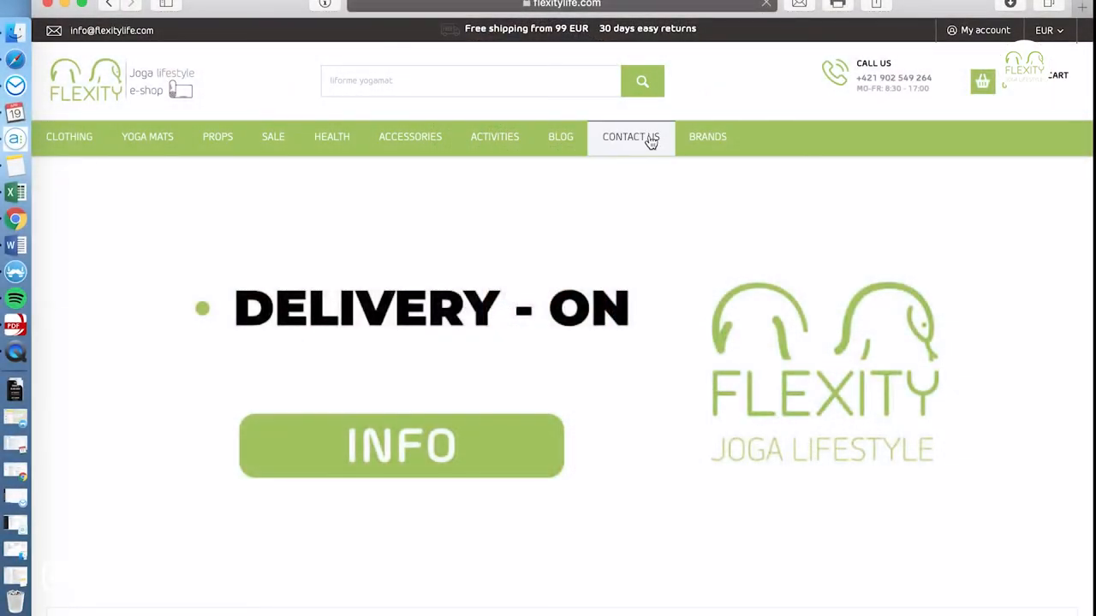
Review the Contact us page's phone, email, Bratislava address, company and bank details.
{"action": "left_click", "coordinate": [630, 137]}
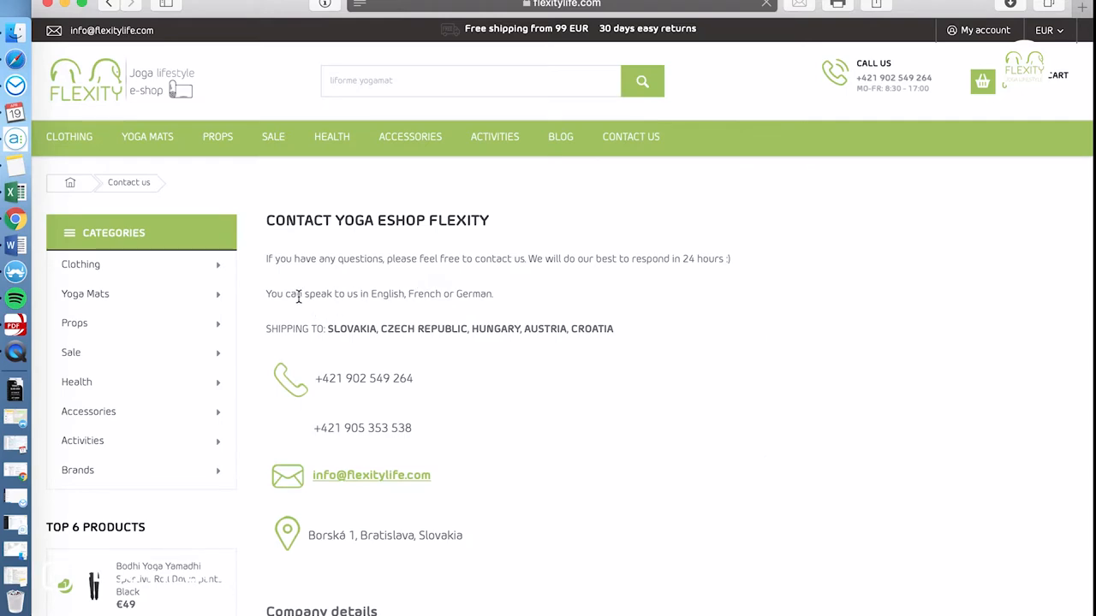
{"action": "mouse_move", "coordinate": [500, 301]}
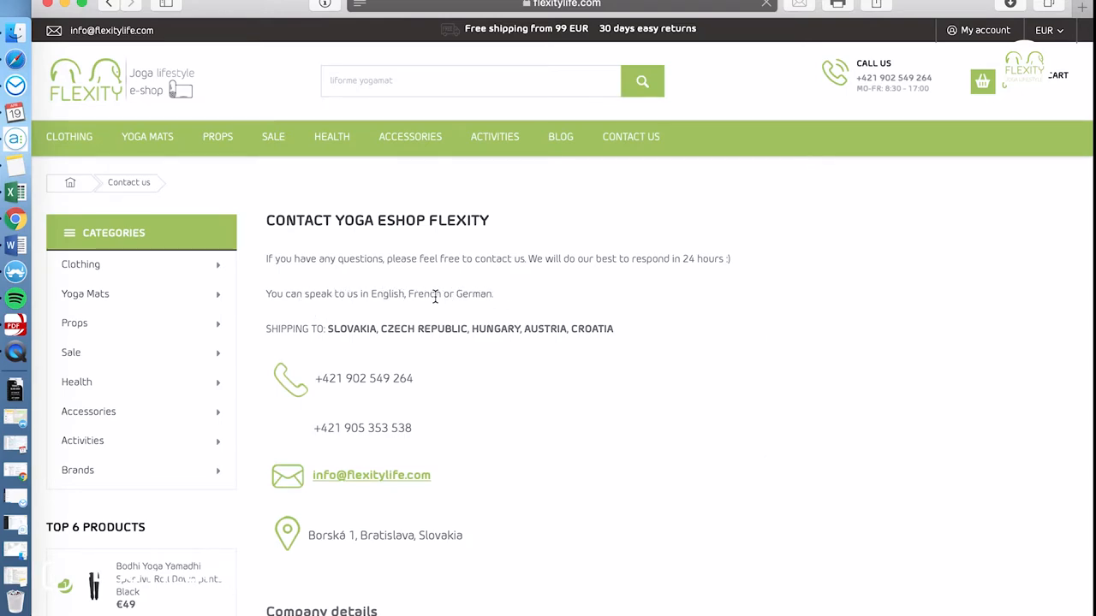
{"action": "mouse_move", "coordinate": [463, 298]}
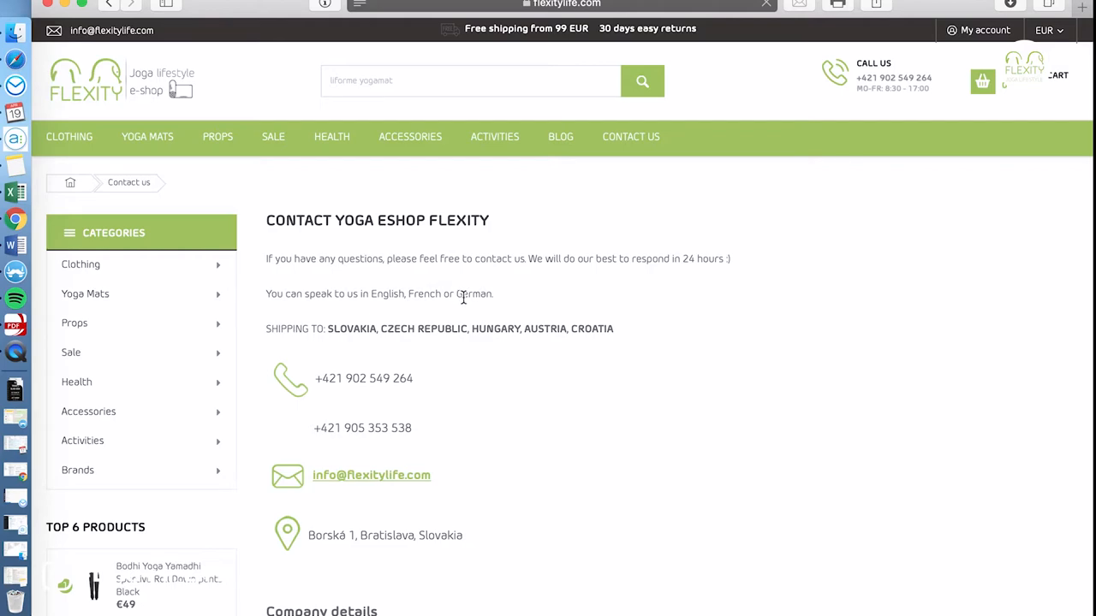
{"action": "scroll", "scroll_direction": "down", "scroll_amount": 3}
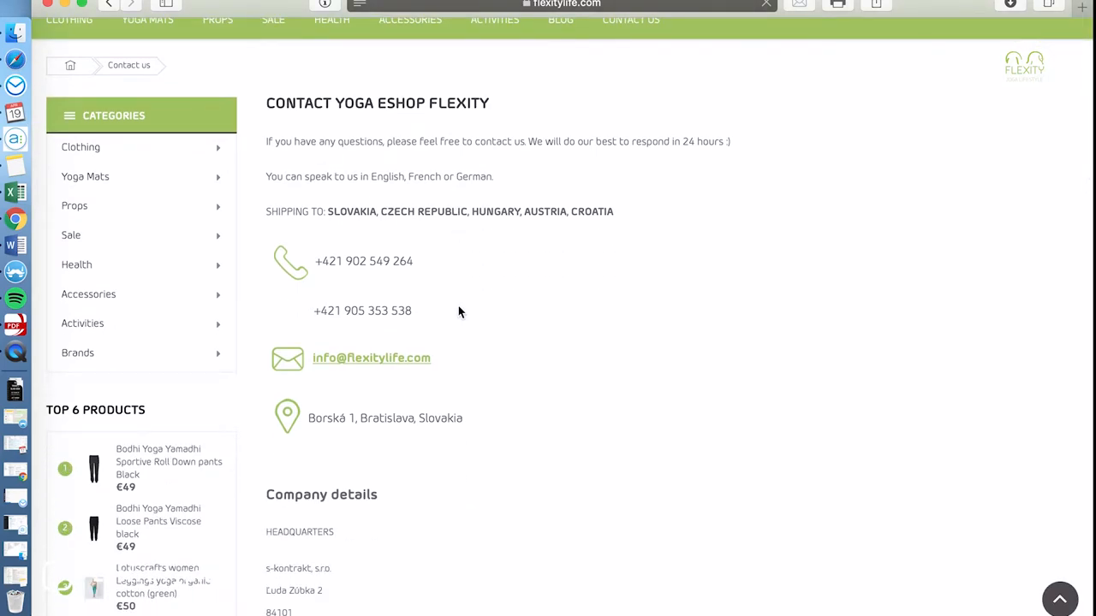
{"action": "mouse_move", "coordinate": [336, 213]}
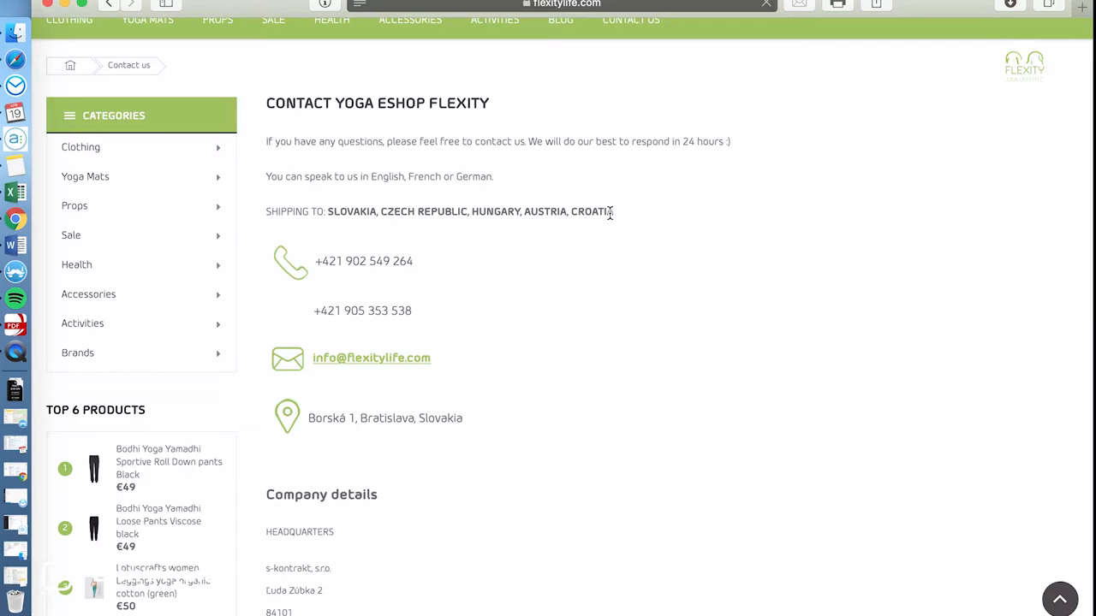
{"action": "mouse_move", "coordinate": [396, 366]}
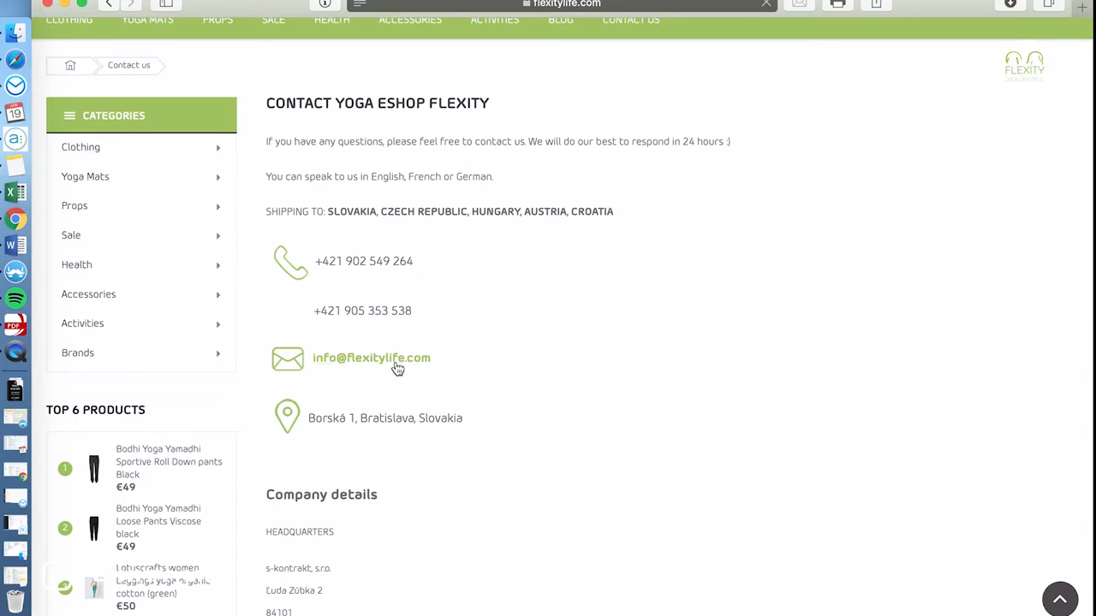
{"action": "scroll", "scroll_direction": "down", "scroll_amount": 3}
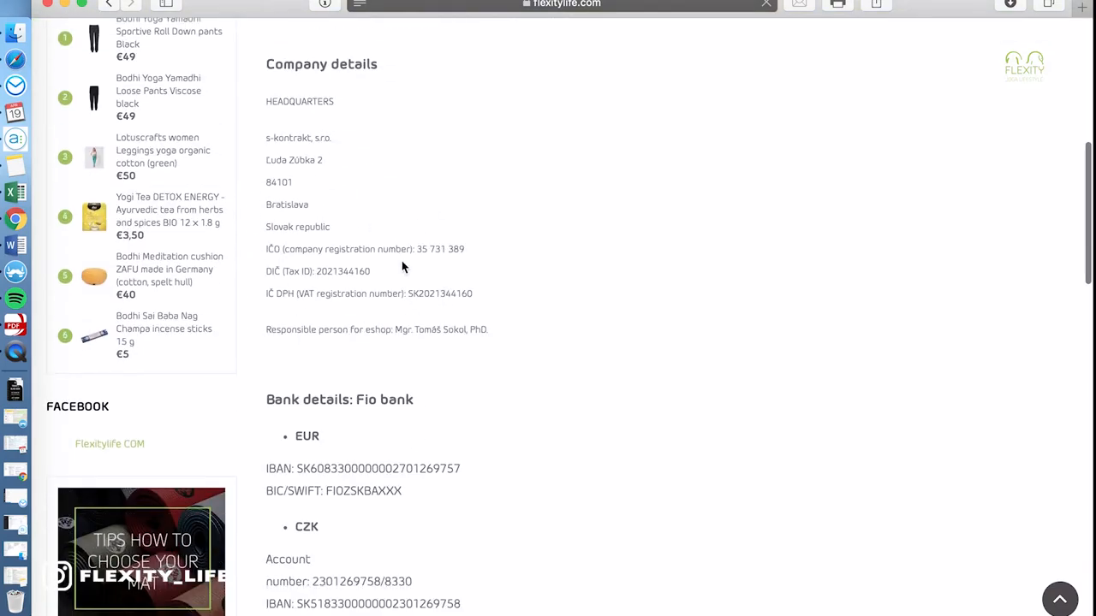
{"action": "scroll", "scroll_direction": "down", "scroll_amount": 3}
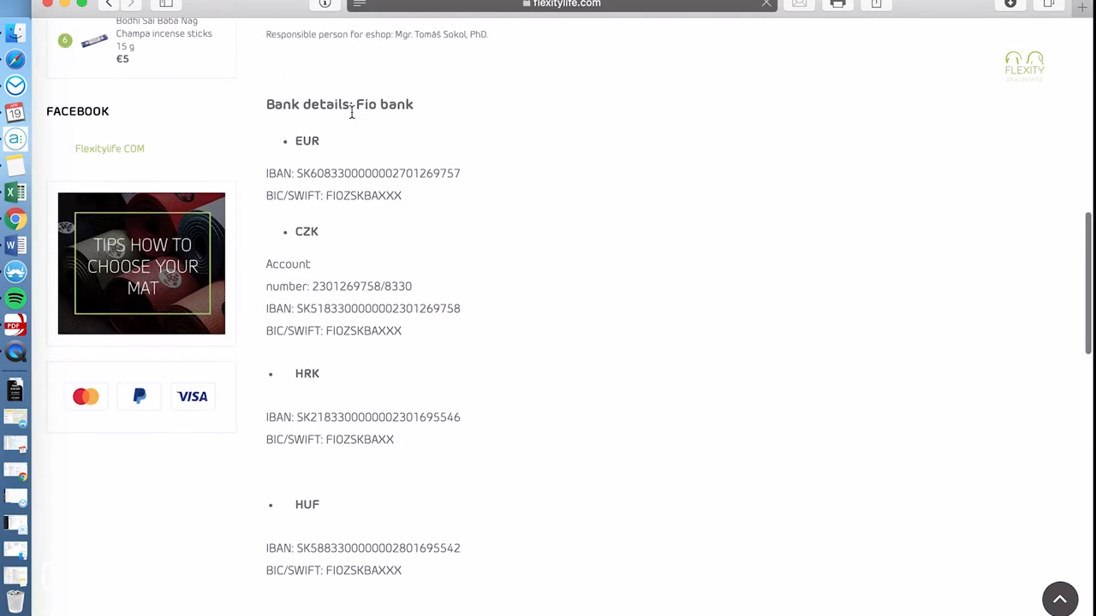
{"action": "scroll", "scroll_direction": "up", "scroll_amount": 3}
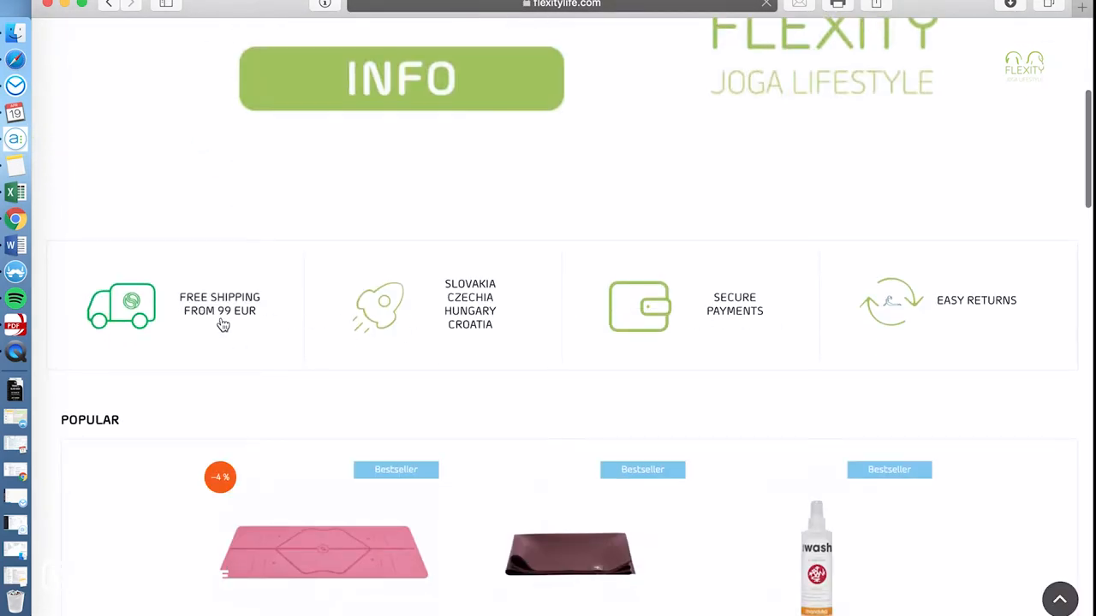
{"action": "mouse_move", "coordinate": [223, 323]}
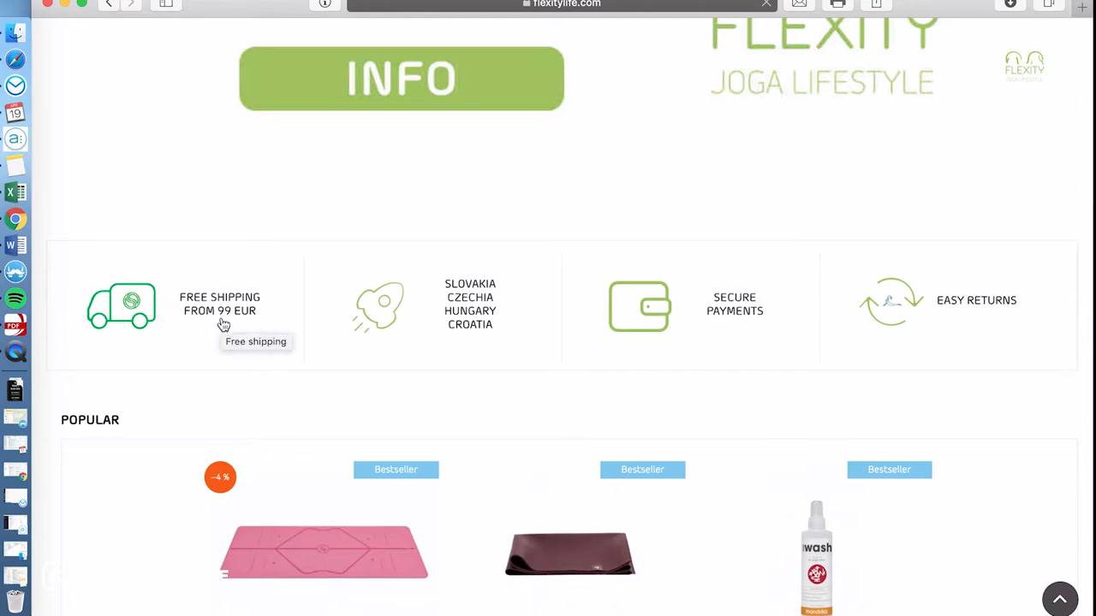
{"action": "mouse_move", "coordinate": [534, 320]}
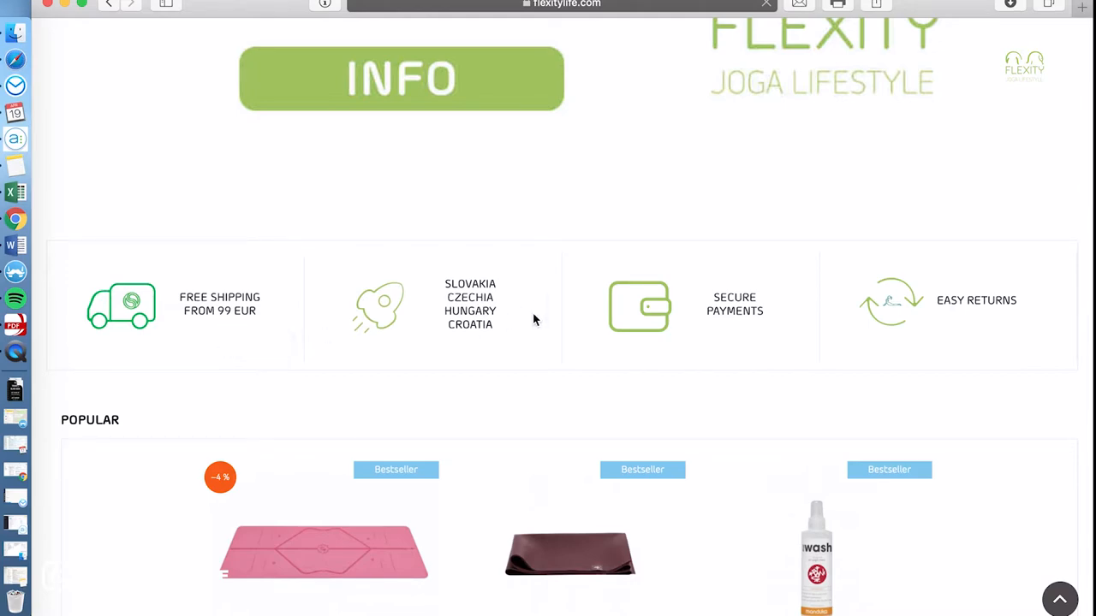
Scroll the homepage down to the Popular products with their prices.
{"action": "scroll", "scroll_direction": "down", "scroll_amount": 3}
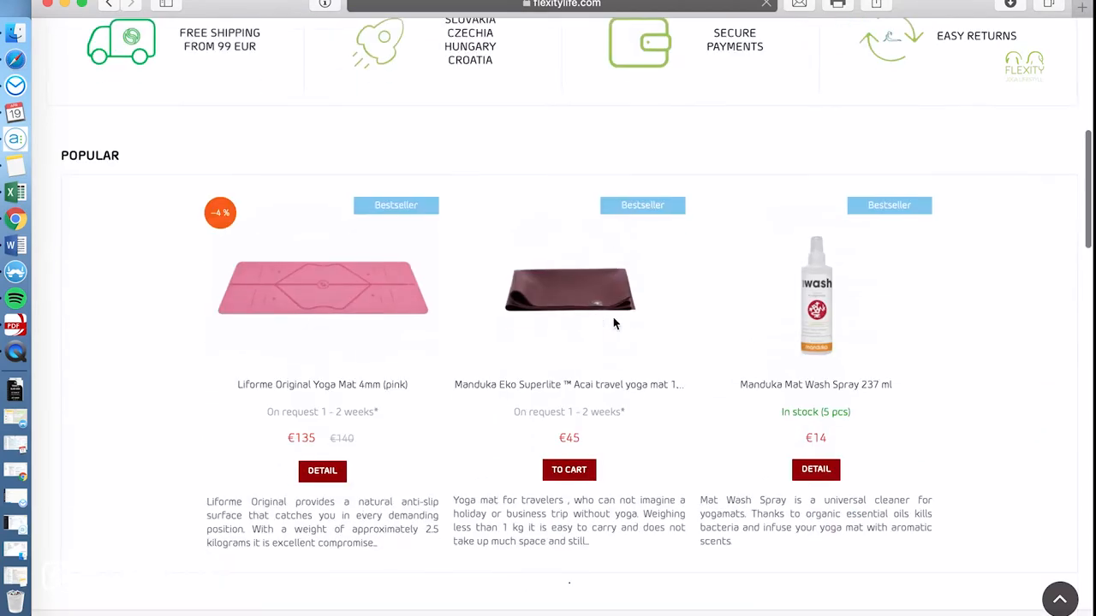
Browse to the Non-slip Yoga Mats category listing all mats.
{"action": "left_click", "coordinate": [148, 137]}
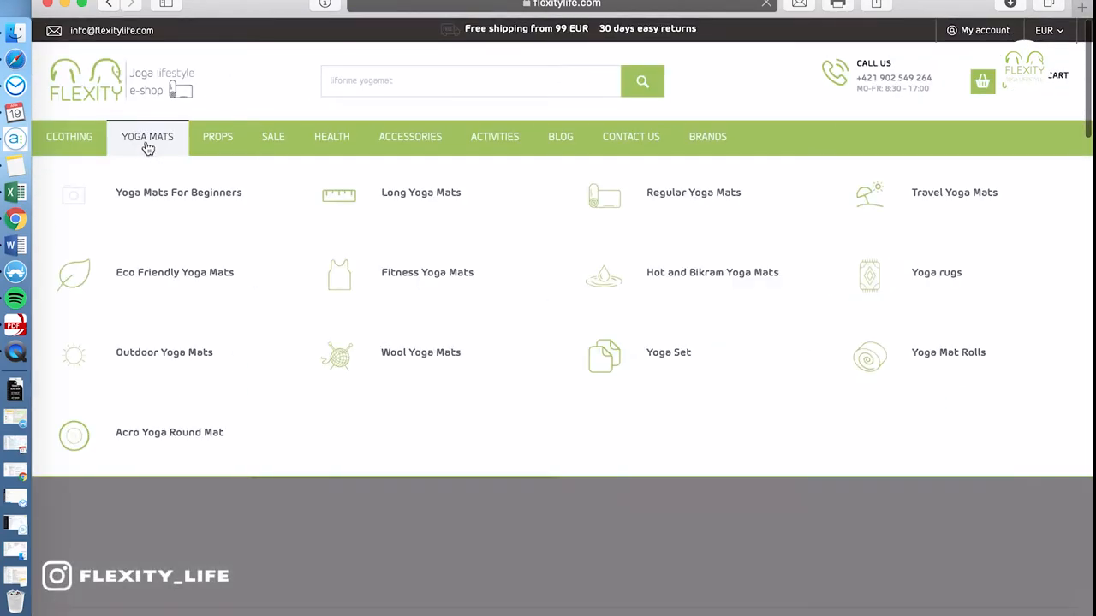
{"action": "mouse_move", "coordinate": [271, 113]}
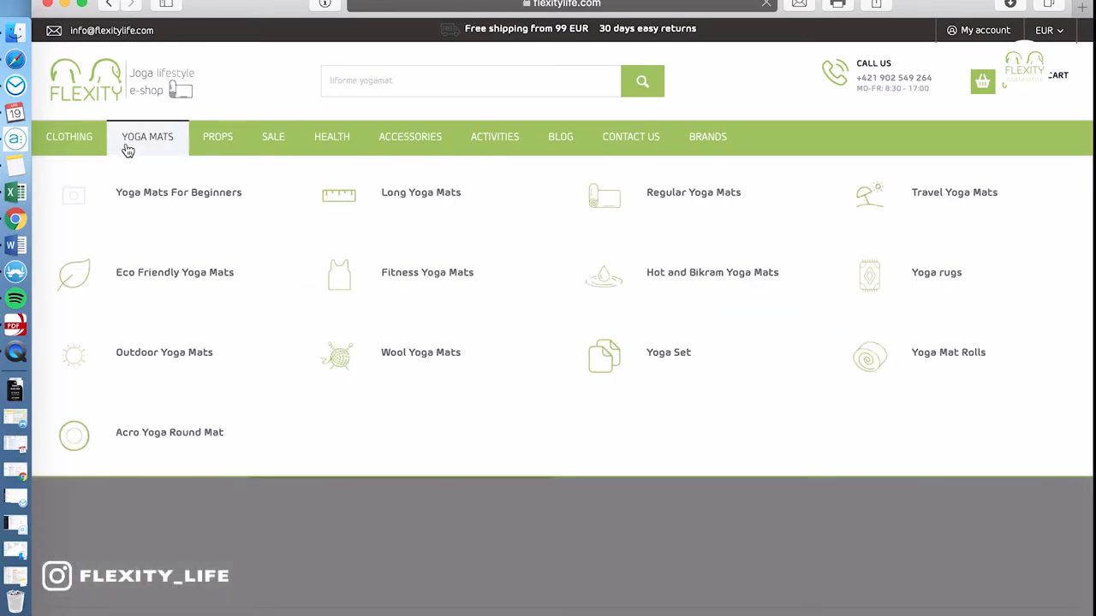
{"action": "left_click", "coordinate": [147, 137]}
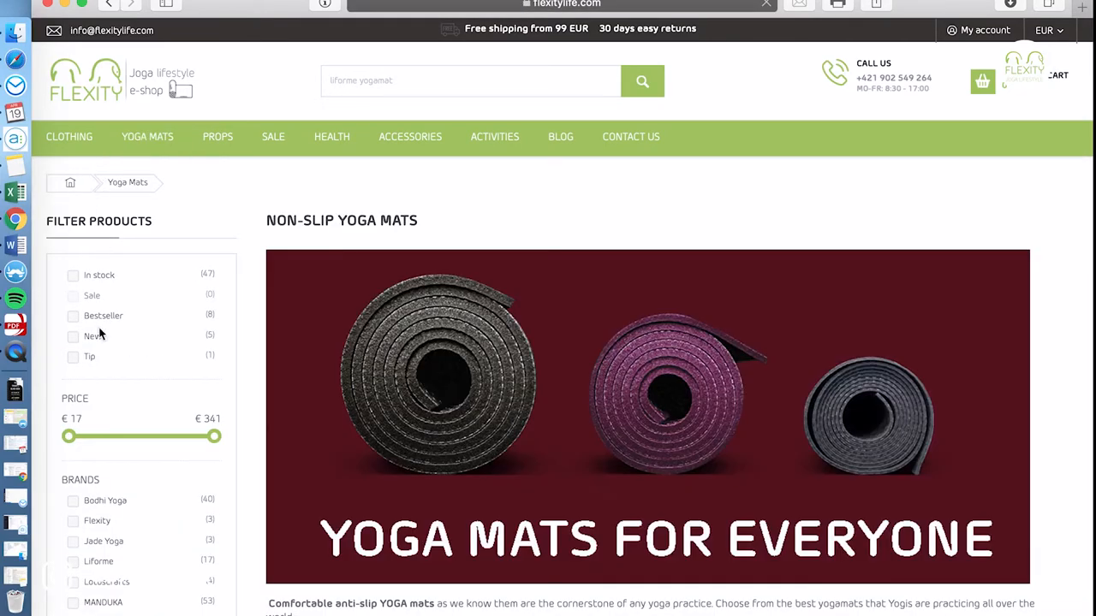
{"action": "scroll", "scroll_direction": "down", "scroll_amount": 3}
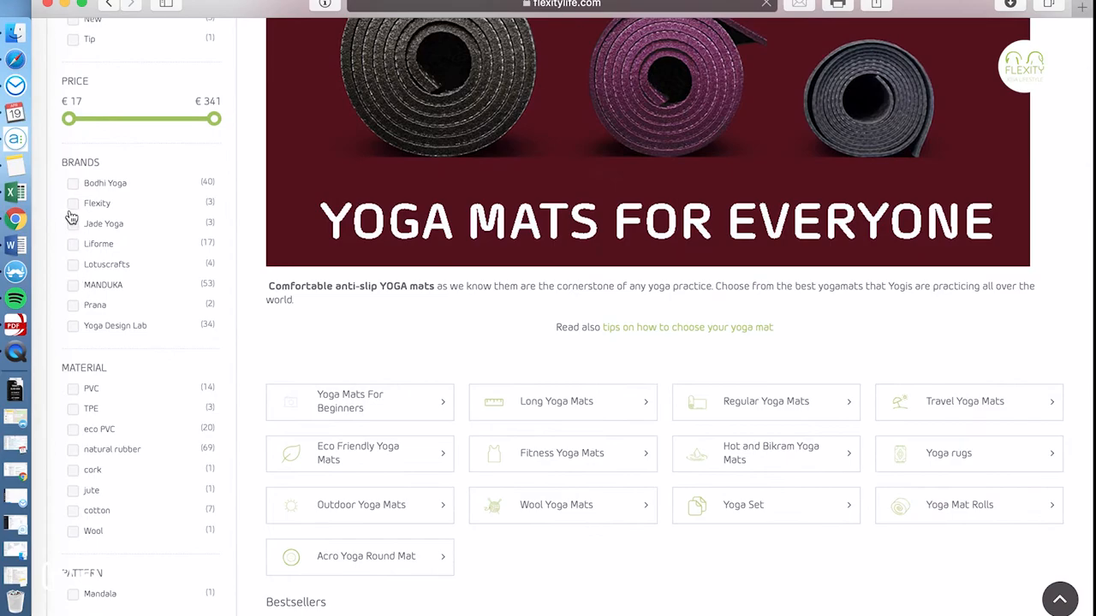
{"action": "scroll", "scroll_direction": "down", "scroll_amount": 3}
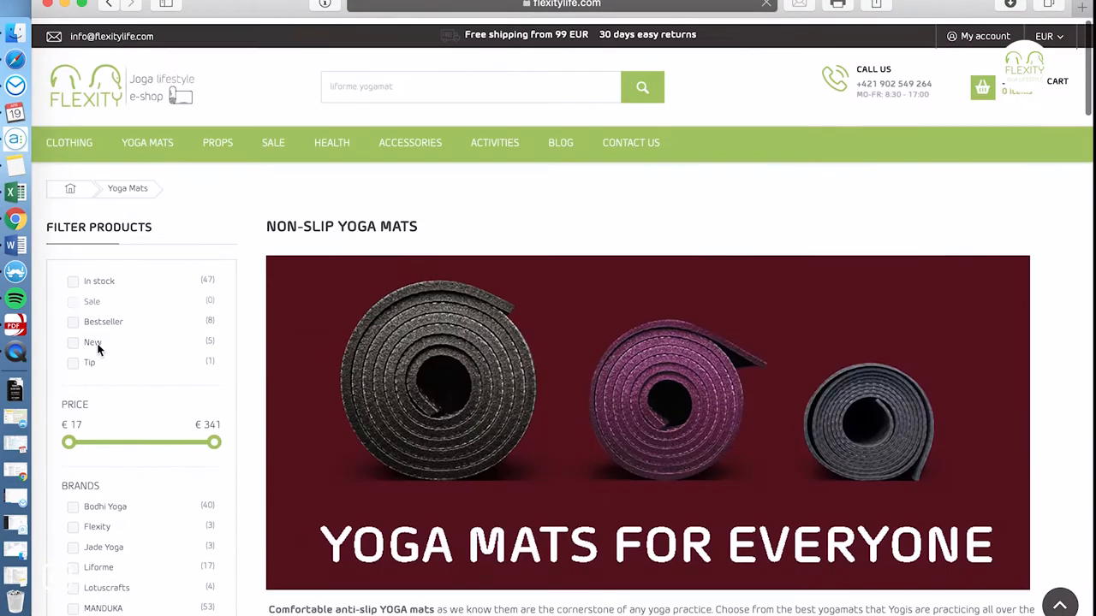
Filter the yoga mats to In stock only and review the product grid with prices.
{"action": "left_click", "coordinate": [72, 281]}
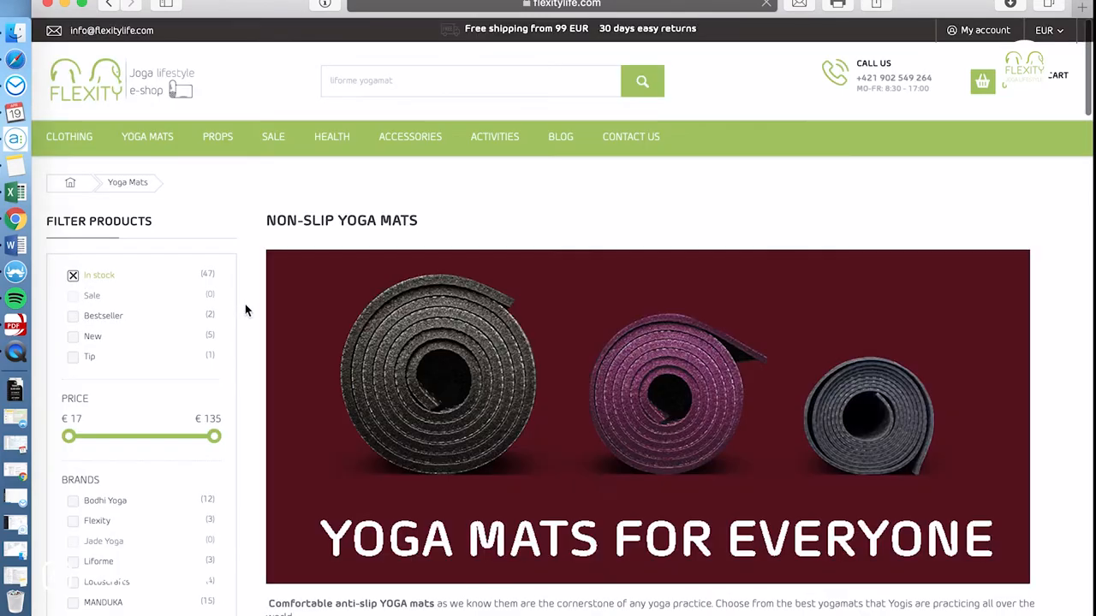
{"action": "scroll", "scroll_direction": "down", "scroll_amount": 3}
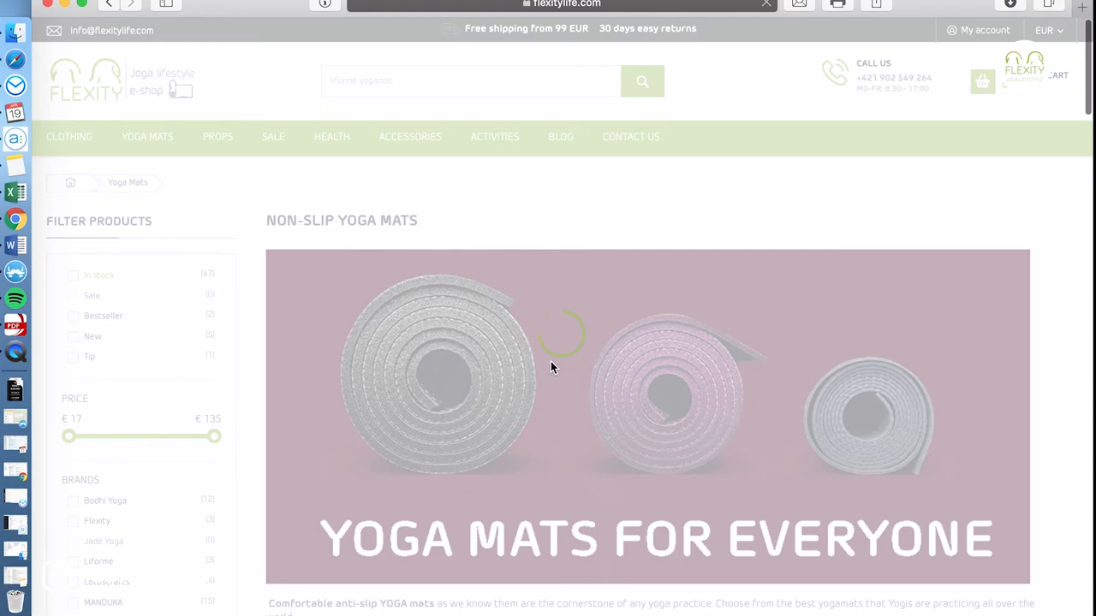
{"action": "scroll", "scroll_direction": "down", "scroll_amount": 3}
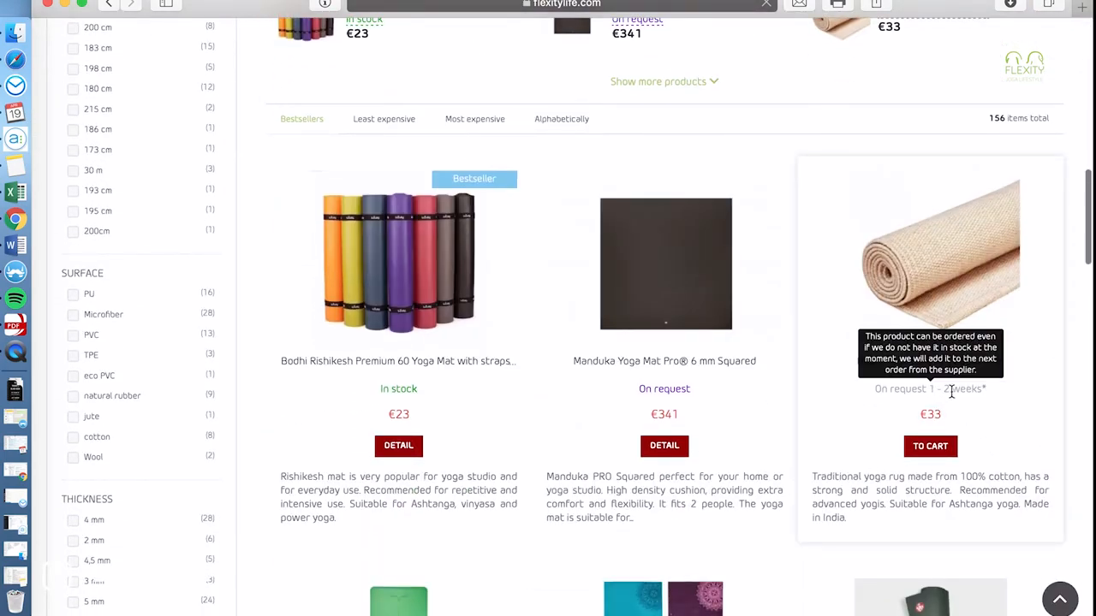
{"action": "mouse_move", "coordinate": [947, 391]}
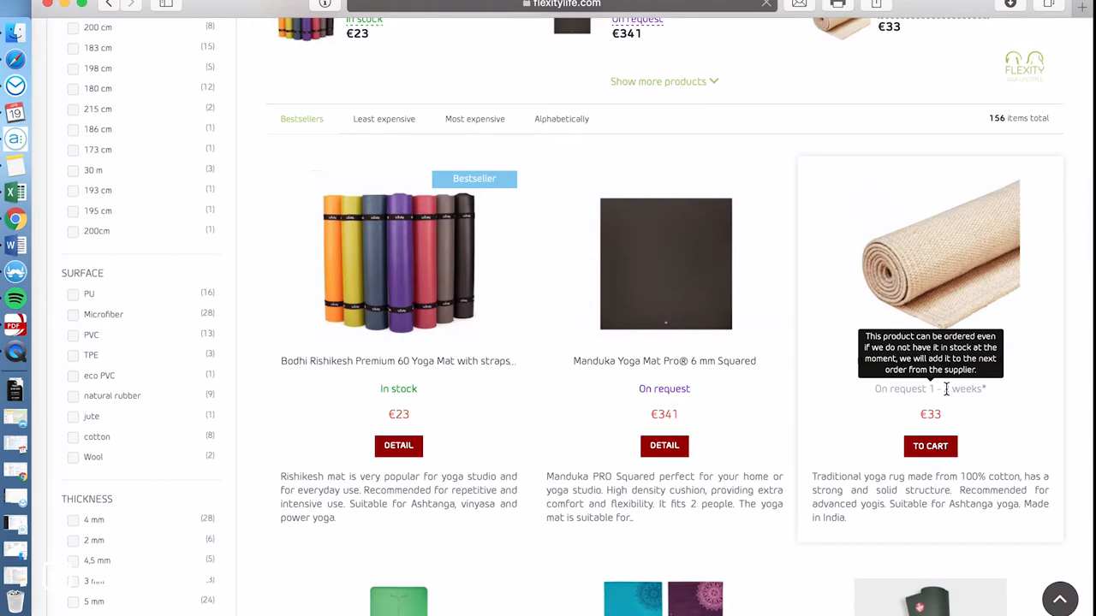
{"action": "scroll", "scroll_direction": "down", "scroll_amount": 3}
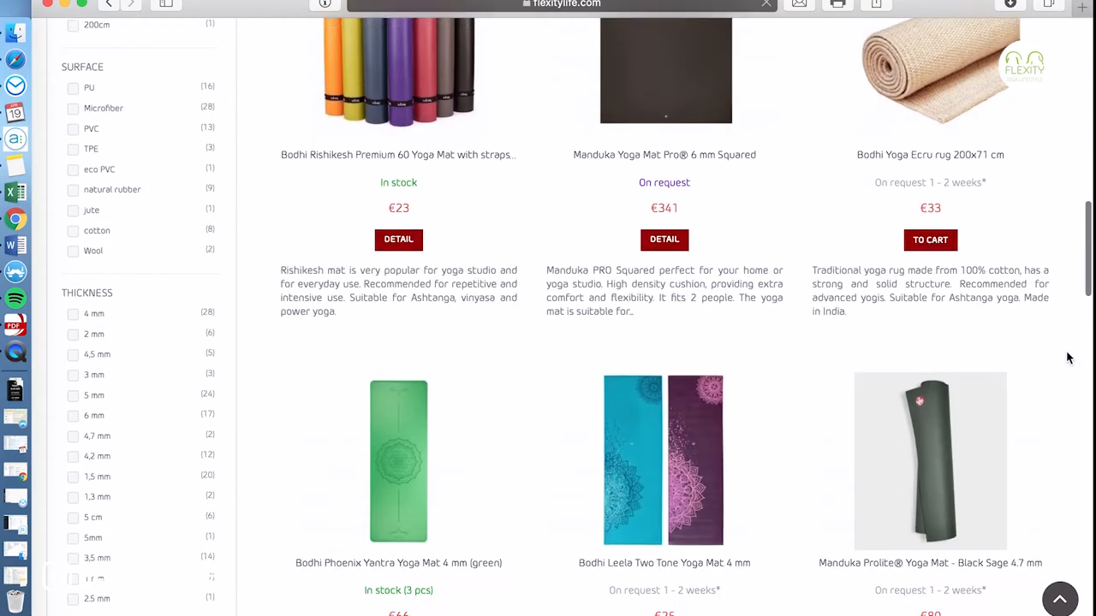
{"action": "scroll", "scroll_direction": "down", "scroll_amount": 3}
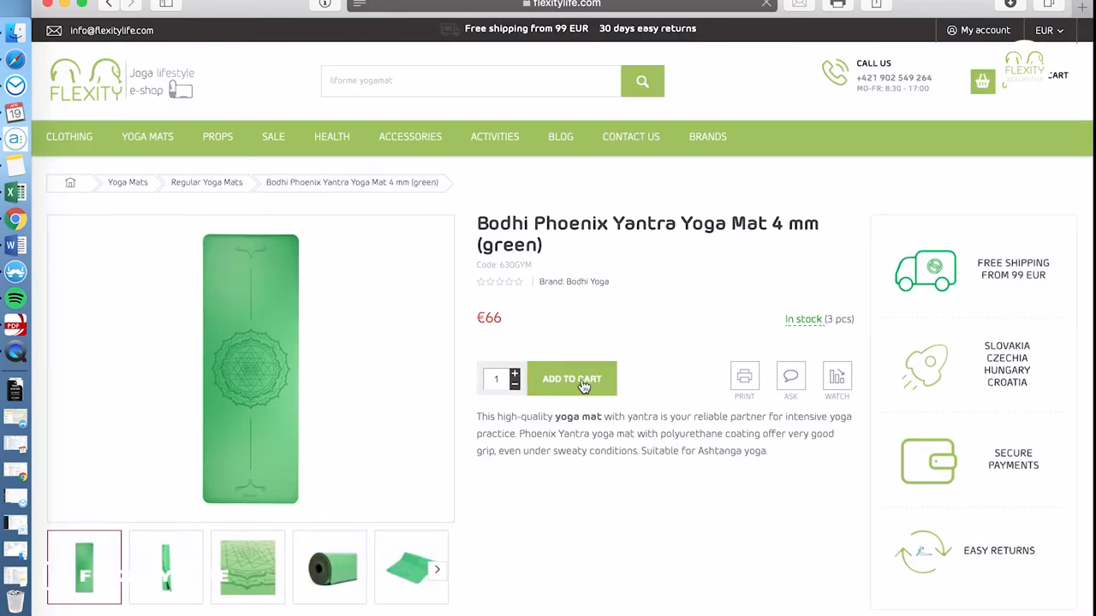
{"action": "mouse_move", "coordinate": [555, 390]}
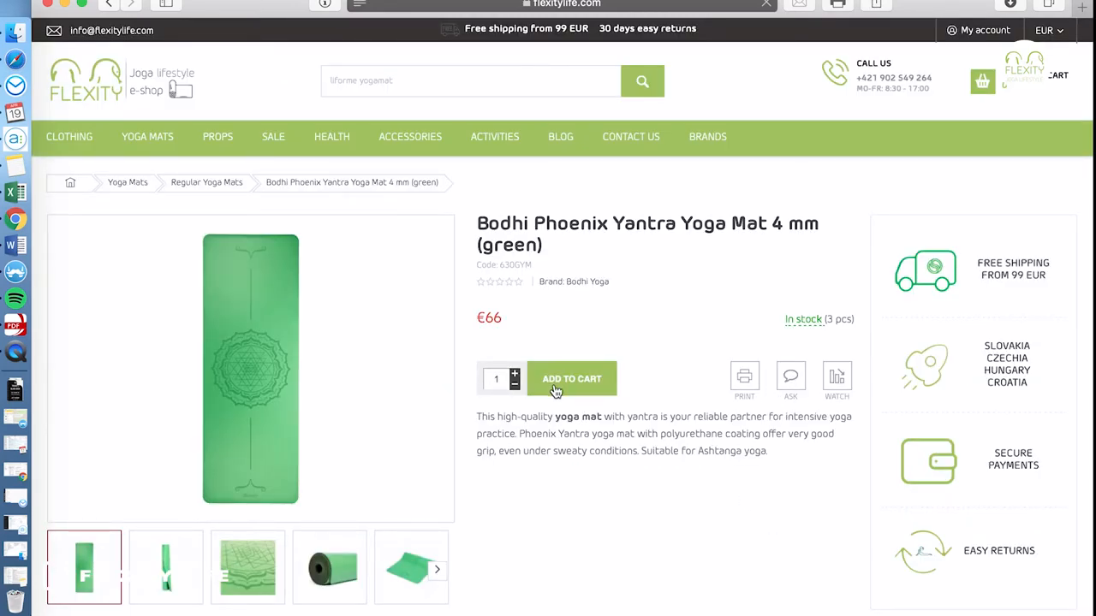
Add the green Bodhi Phoenix Yantra 4 mm mat (€66) to the cart and go to the shopping cart.
{"action": "scroll", "scroll_direction": "down", "scroll_amount": 3}
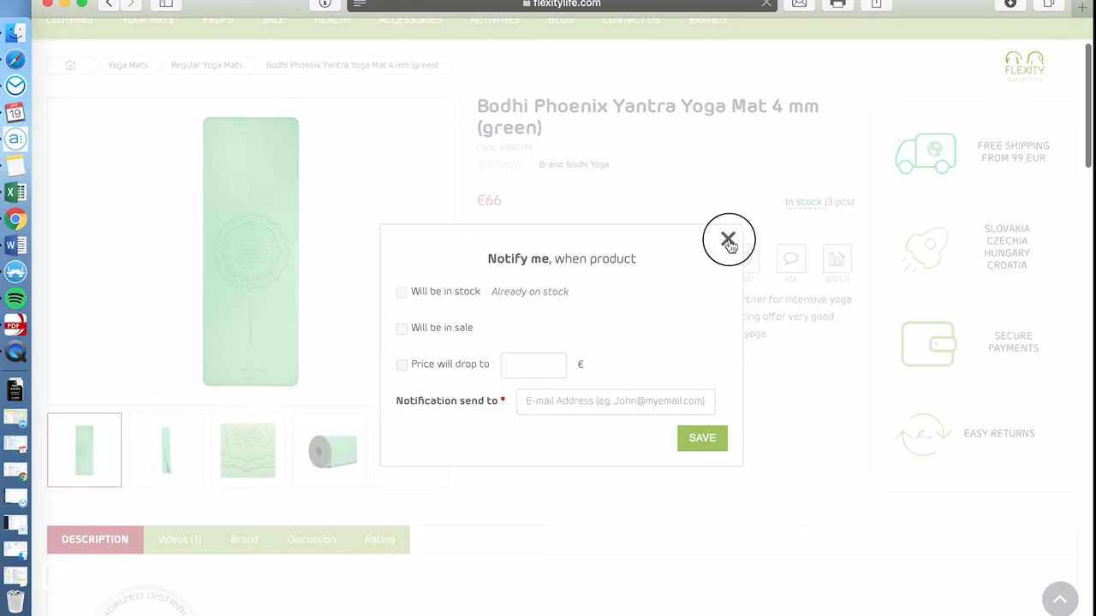
{"action": "left_click", "coordinate": [730, 239]}
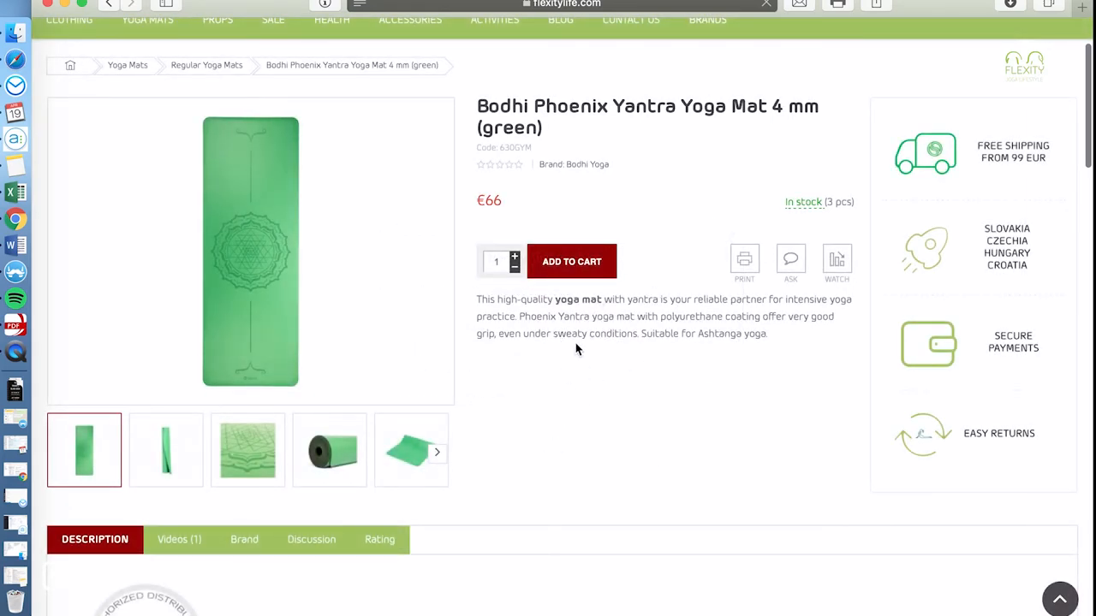
{"action": "left_click", "coordinate": [572, 260]}
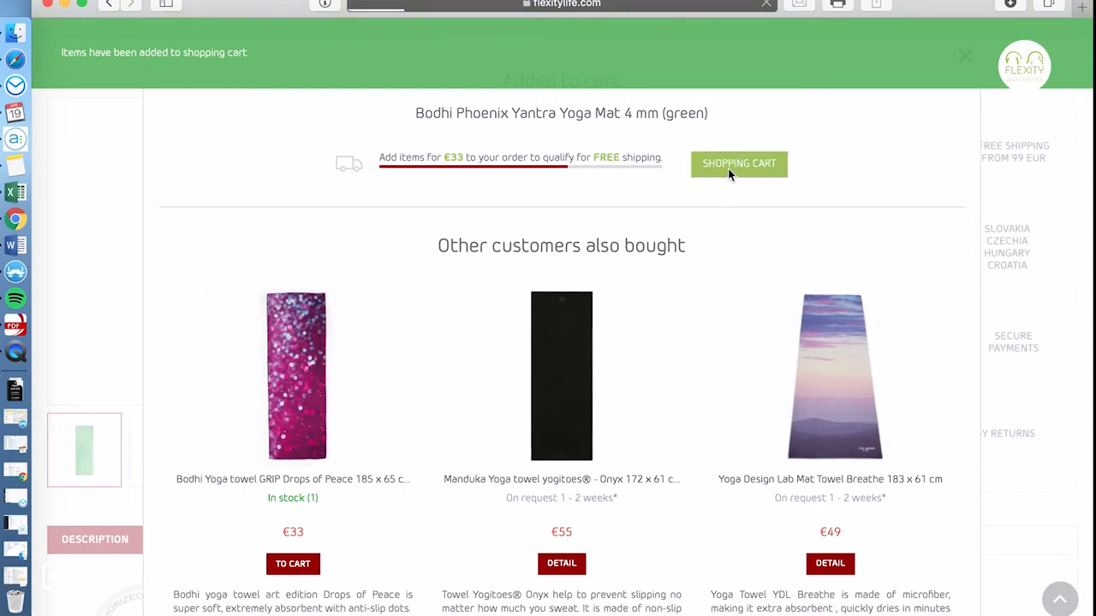
{"action": "left_click", "coordinate": [740, 164]}
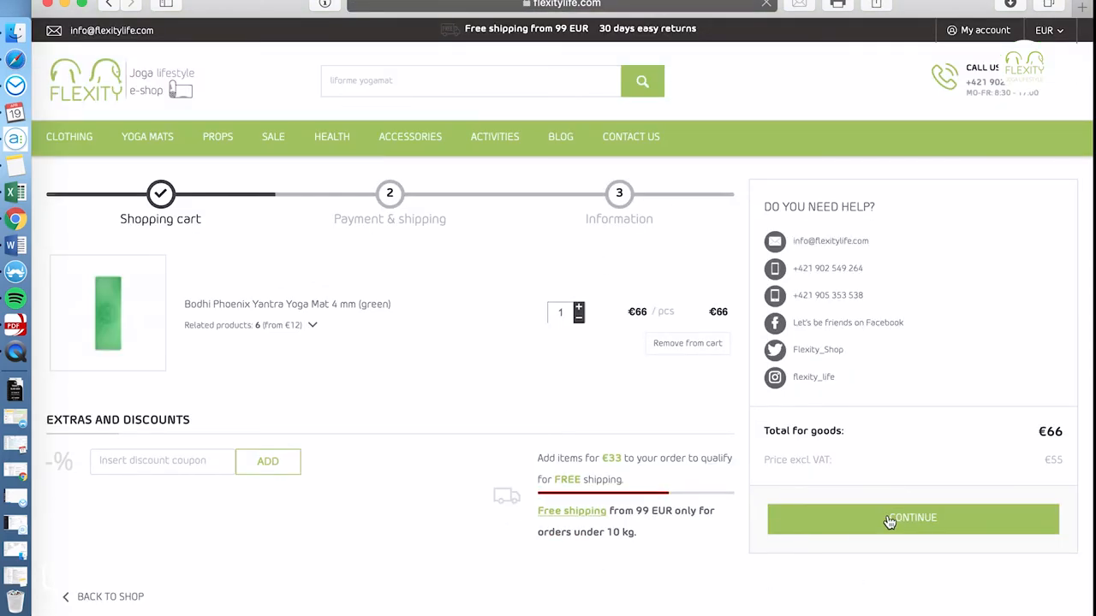
Continue to Payment & shipping, keep EUR currency, with express courier and bank transfer totalling €69,40.
{"action": "left_click", "coordinate": [911, 519]}
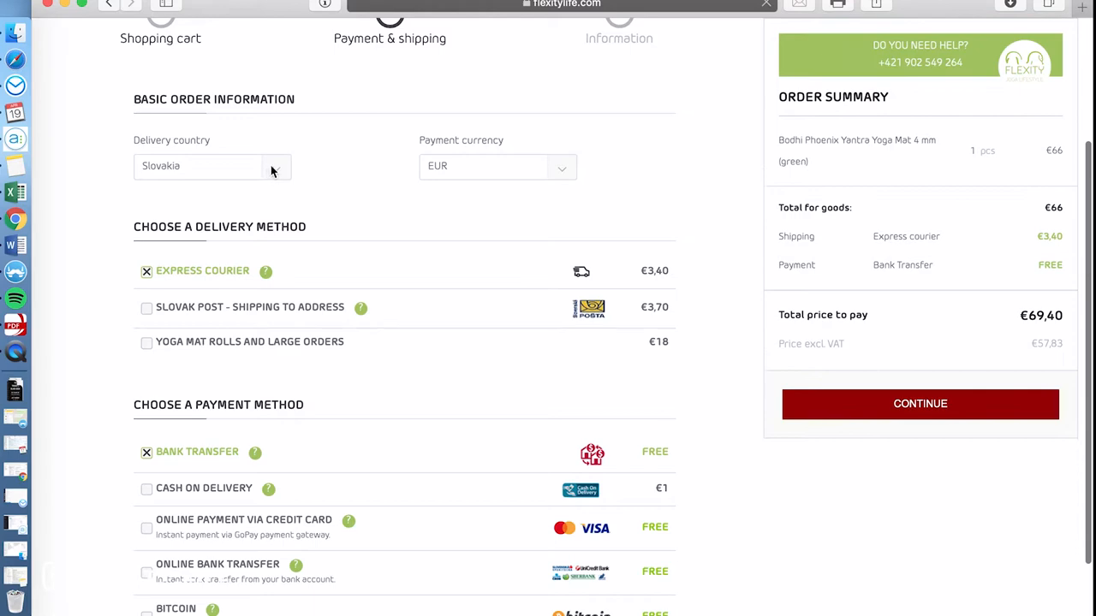
{"action": "left_click", "coordinate": [212, 167]}
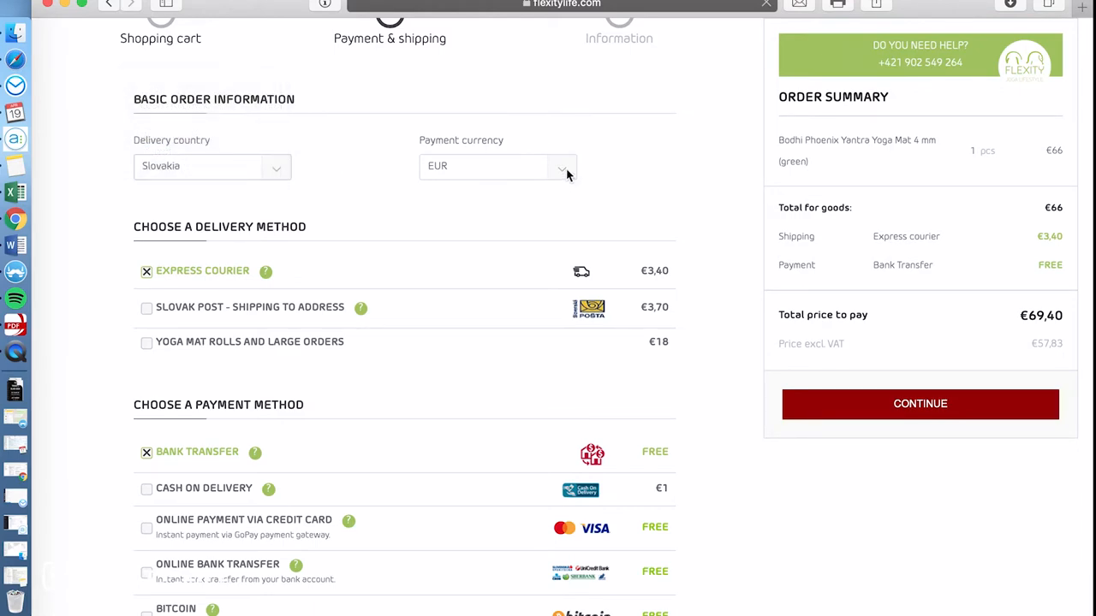
{"action": "left_click", "coordinate": [561, 168]}
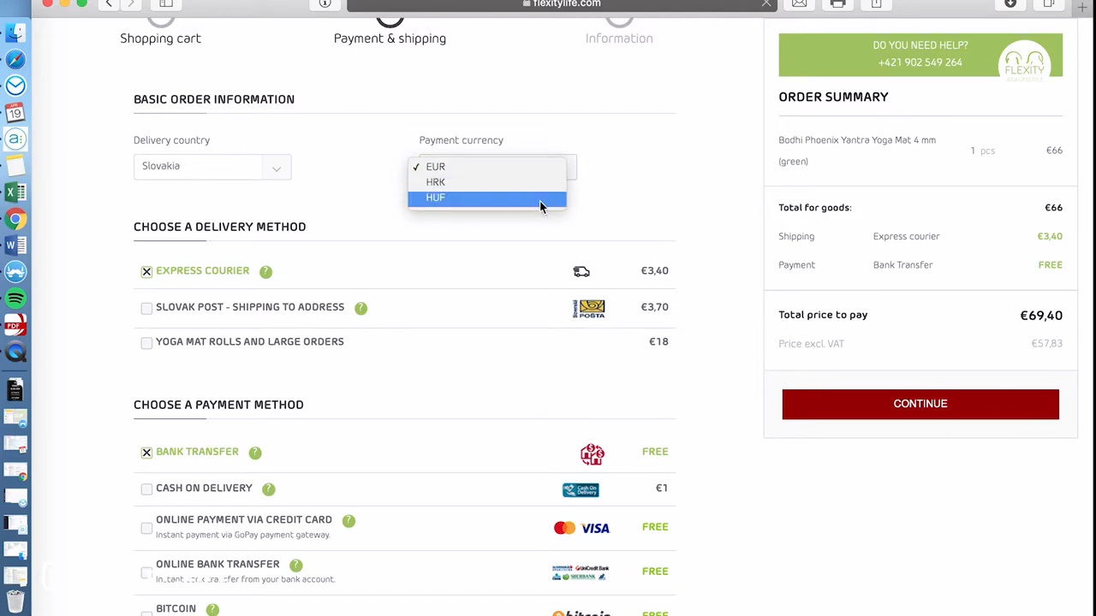
{"action": "mouse_move", "coordinate": [421, 209]}
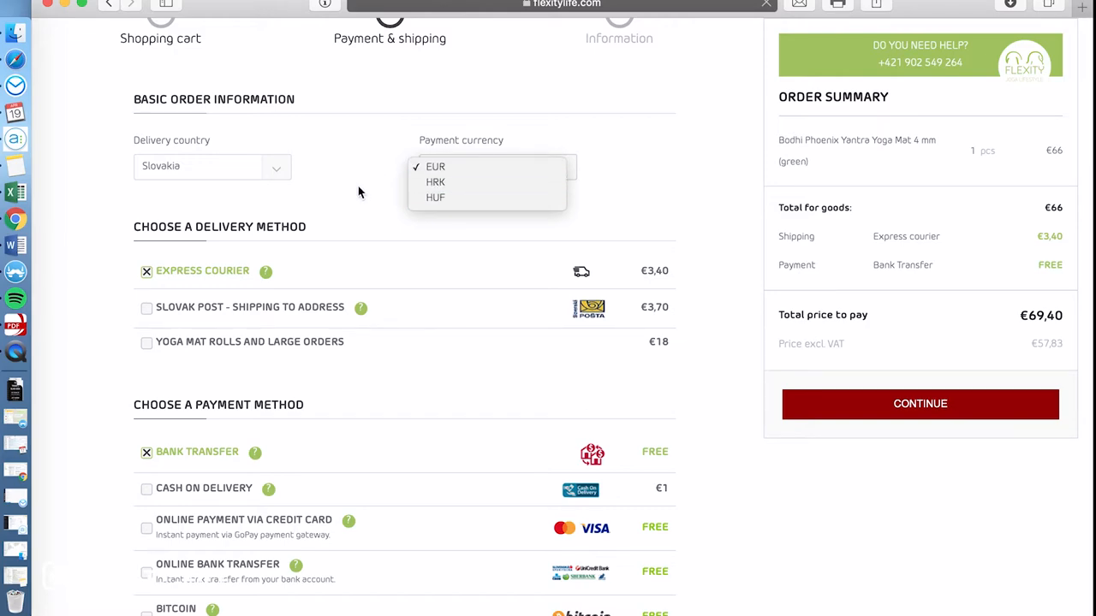
{"action": "mouse_move", "coordinate": [356, 179]}
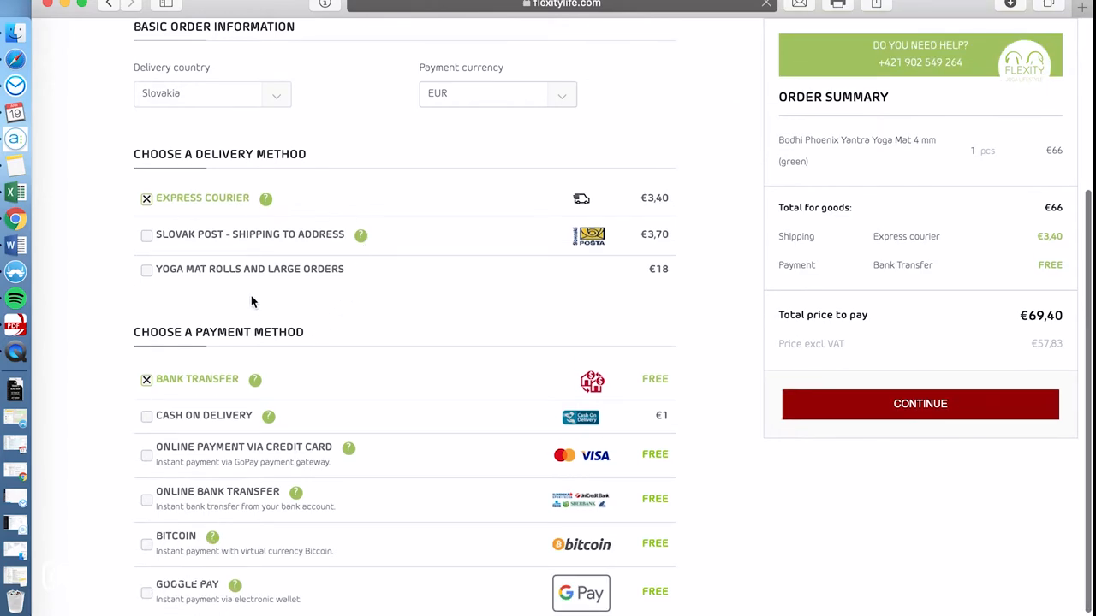
{"action": "scroll", "scroll_direction": "down", "scroll_amount": 3}
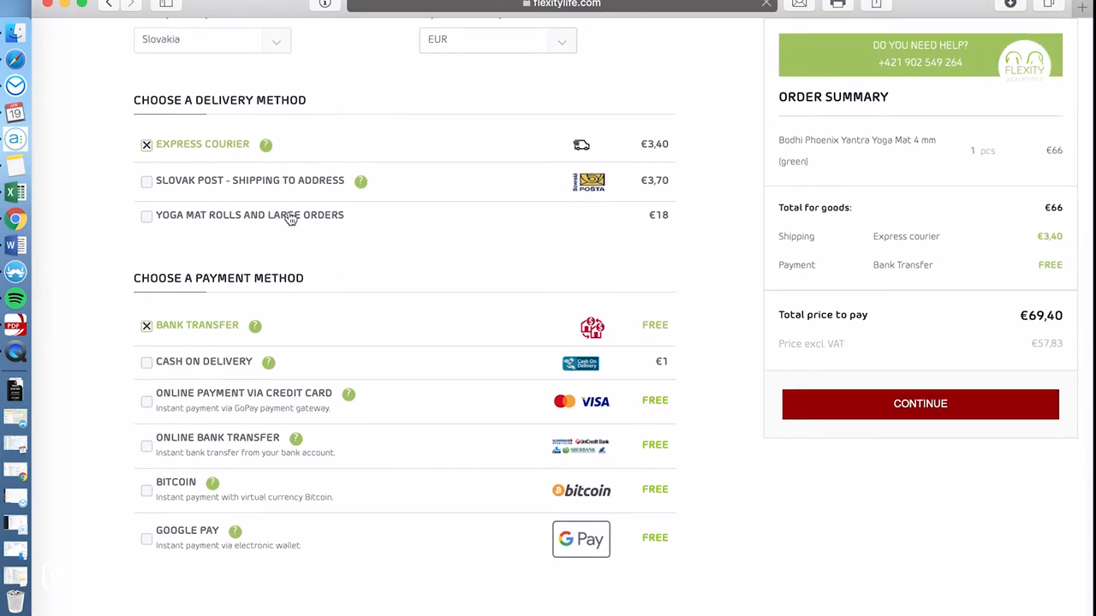
{"action": "mouse_move", "coordinate": [277, 189]}
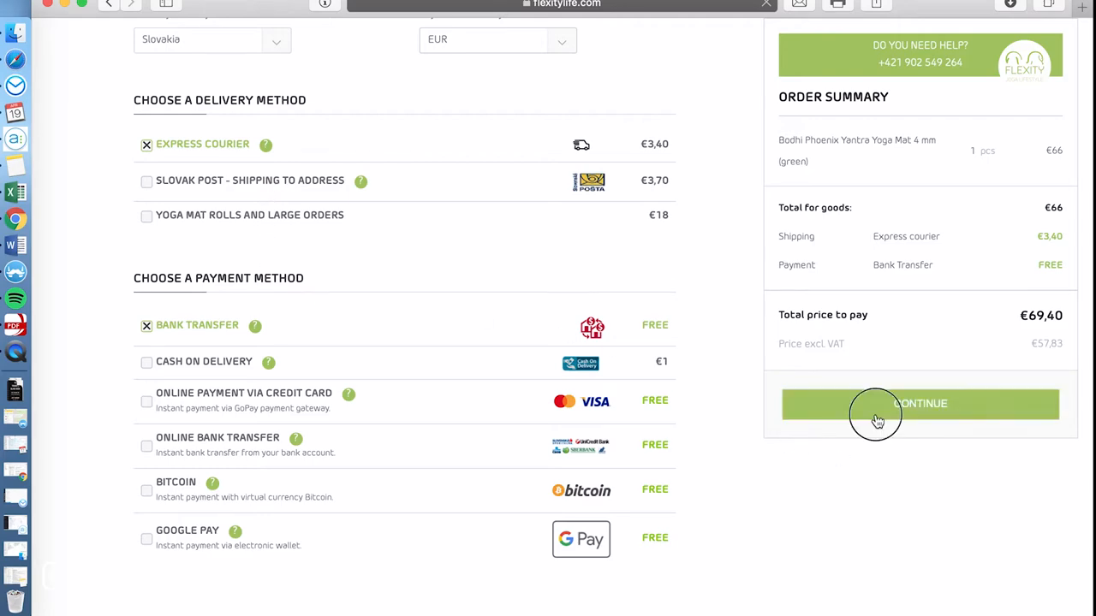
Continue to the Information step and review the empty personal data and billing address form.
{"action": "left_click", "coordinate": [919, 404]}
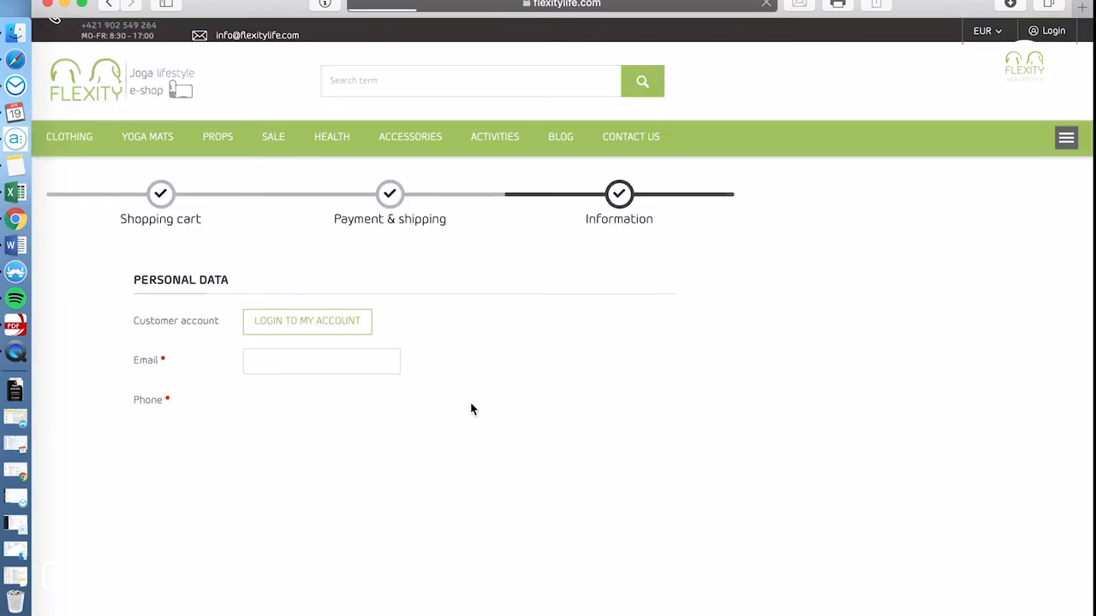
{"action": "scroll", "scroll_direction": "down", "scroll_amount": 3}
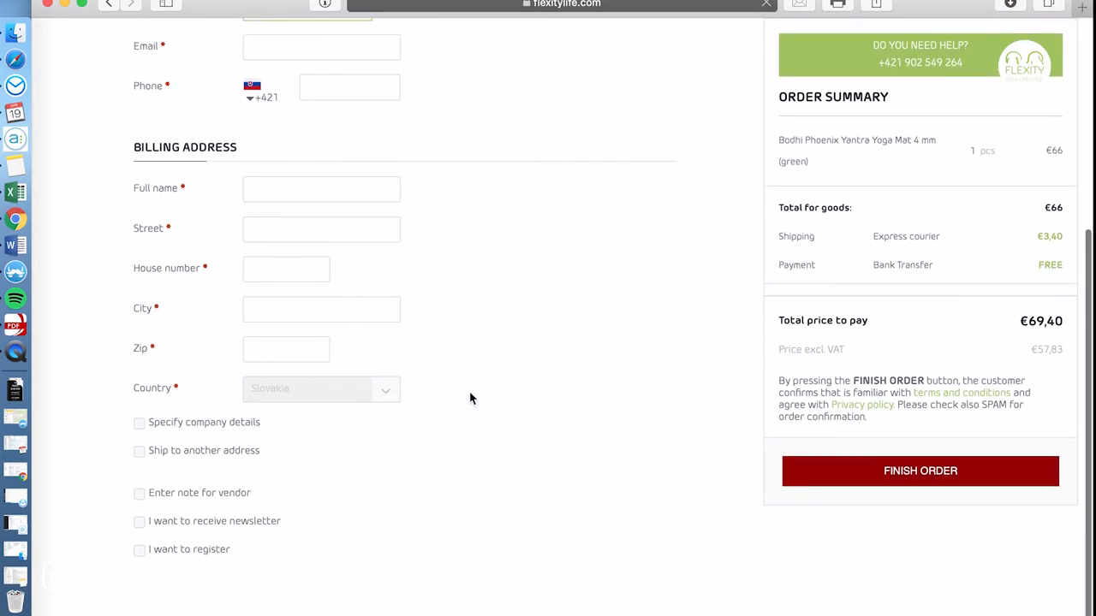
{"action": "scroll", "scroll_direction": "up", "scroll_amount": 3}
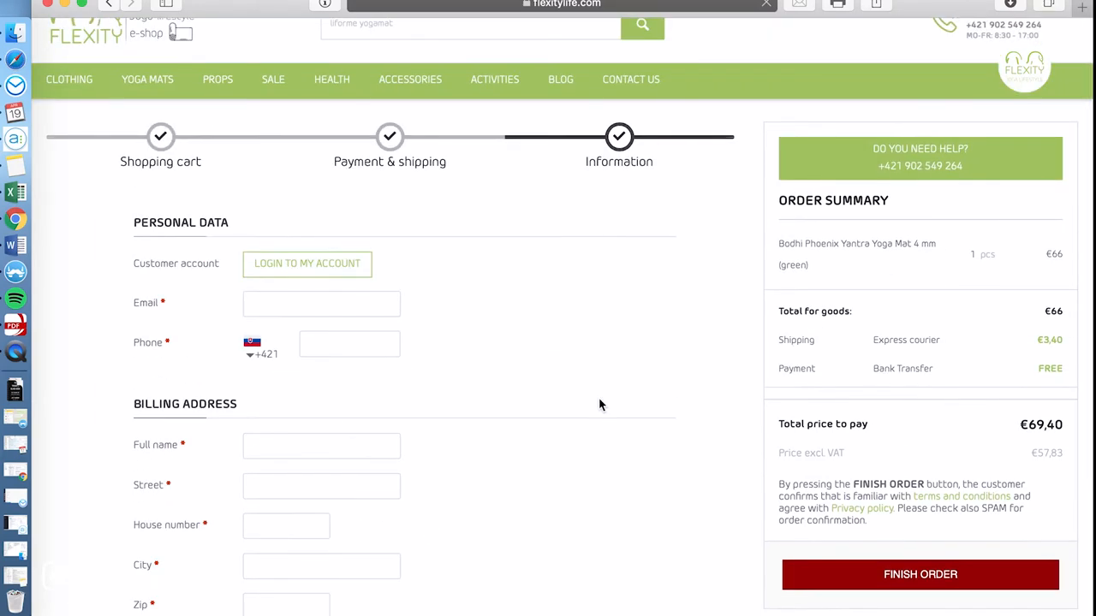
{"action": "mouse_move", "coordinate": [842, 575]}
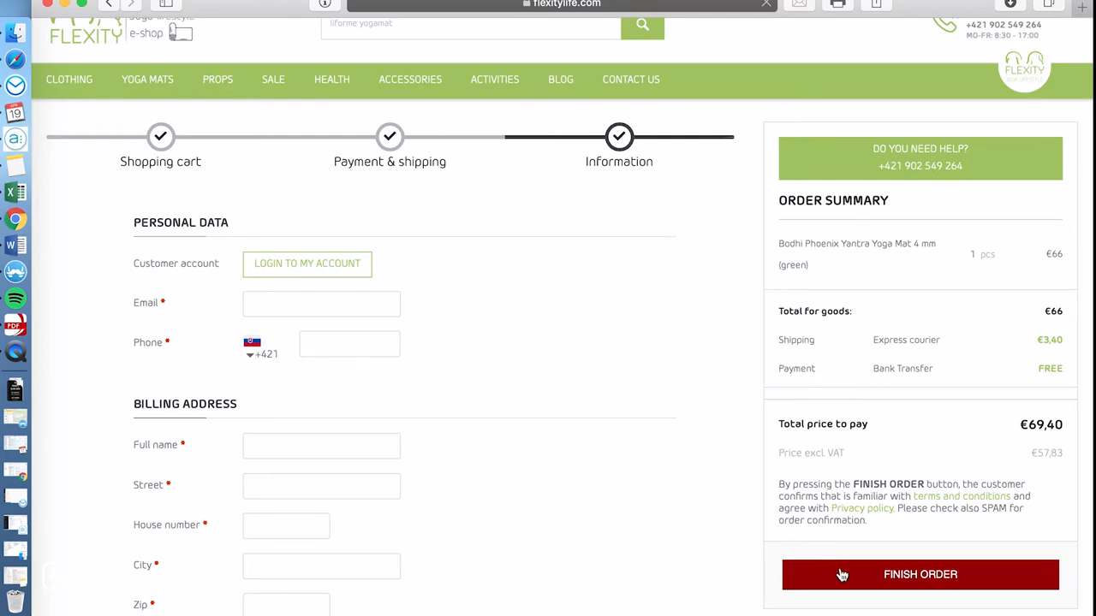
{"action": "mouse_move", "coordinate": [441, 370]}
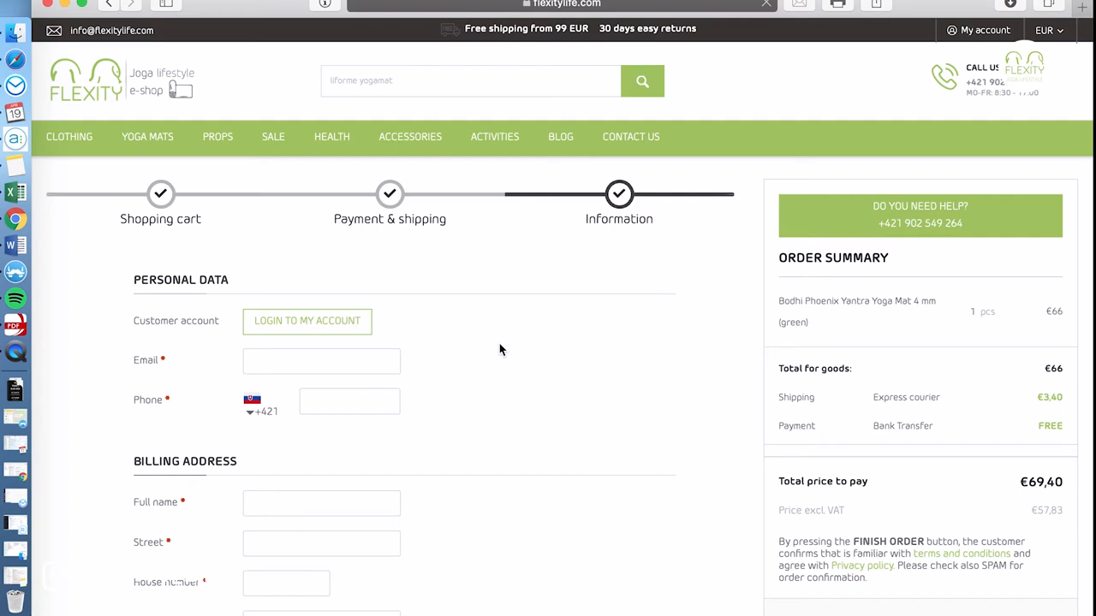
{"action": "mouse_move", "coordinate": [827, 160]}
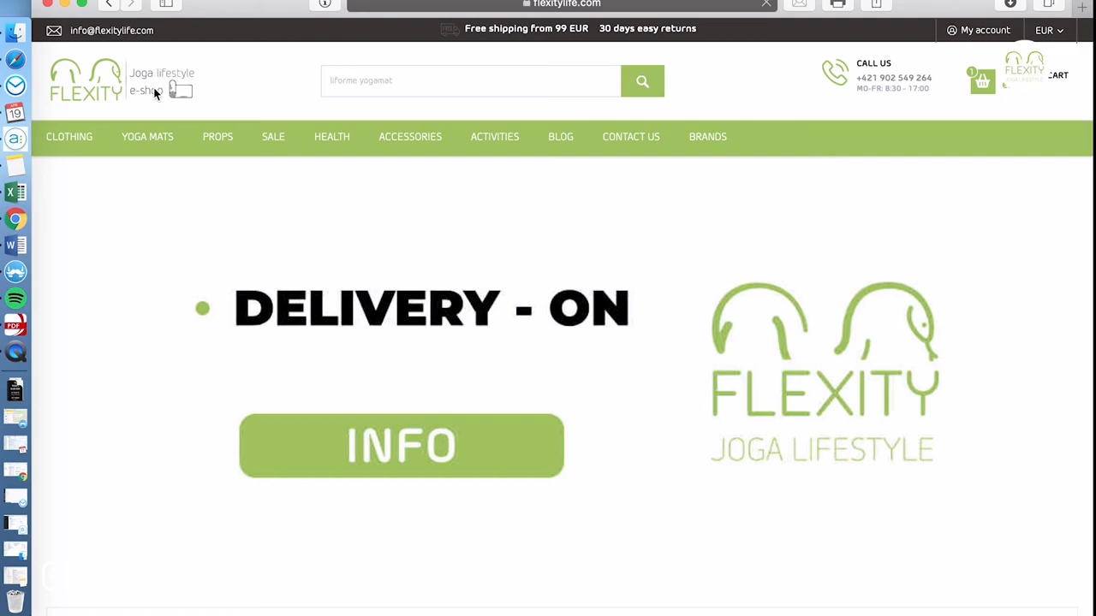
{"action": "scroll", "scroll_direction": "down", "scroll_amount": 3}
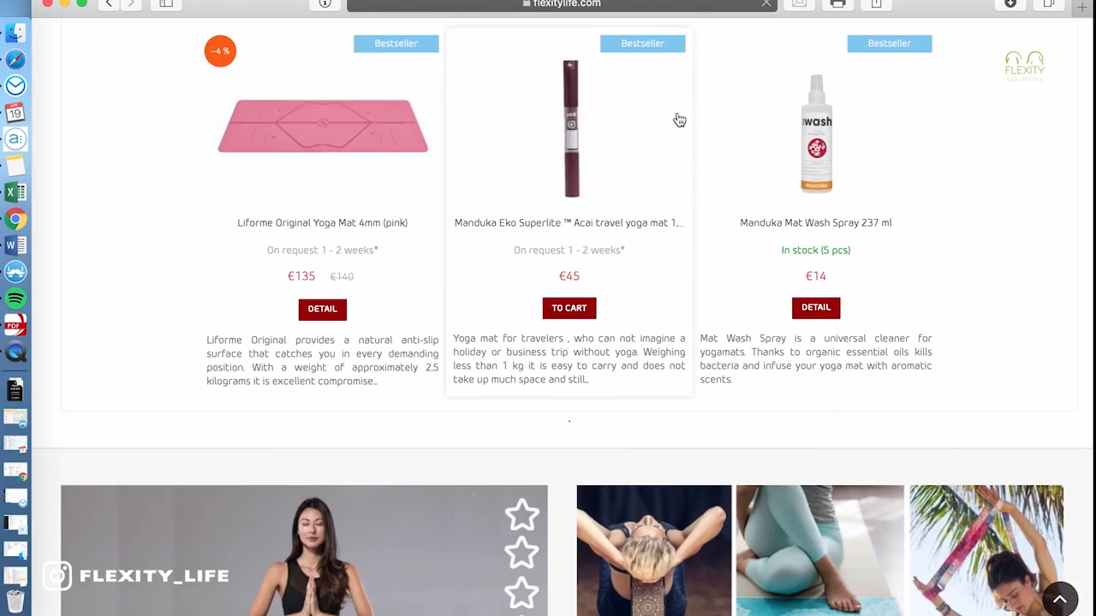
{"action": "scroll", "scroll_direction": "down", "scroll_amount": 3}
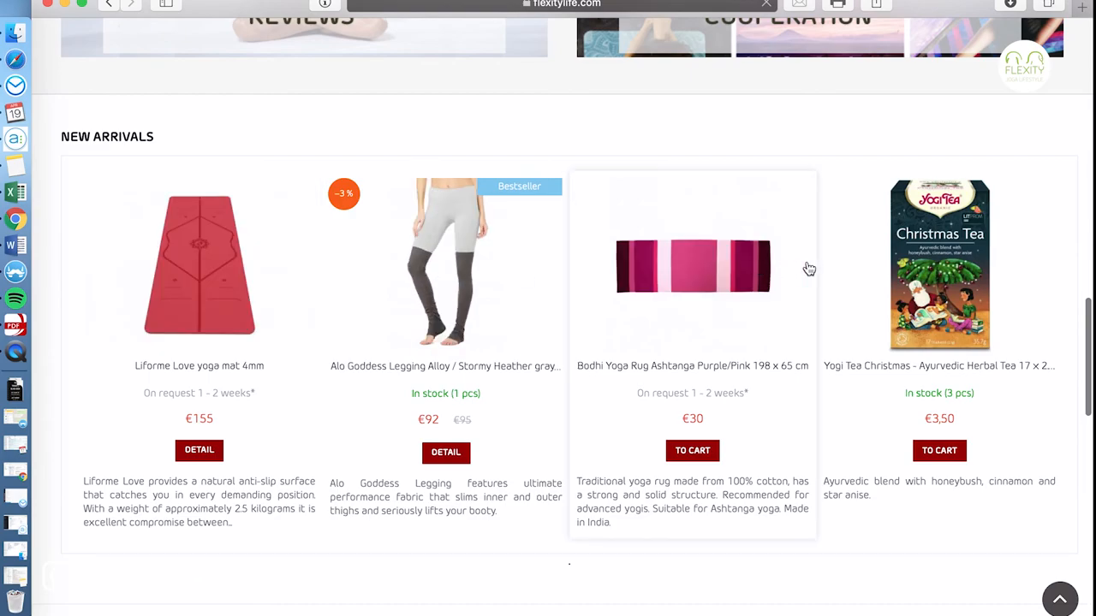
{"action": "scroll", "scroll_direction": "down", "scroll_amount": 3}
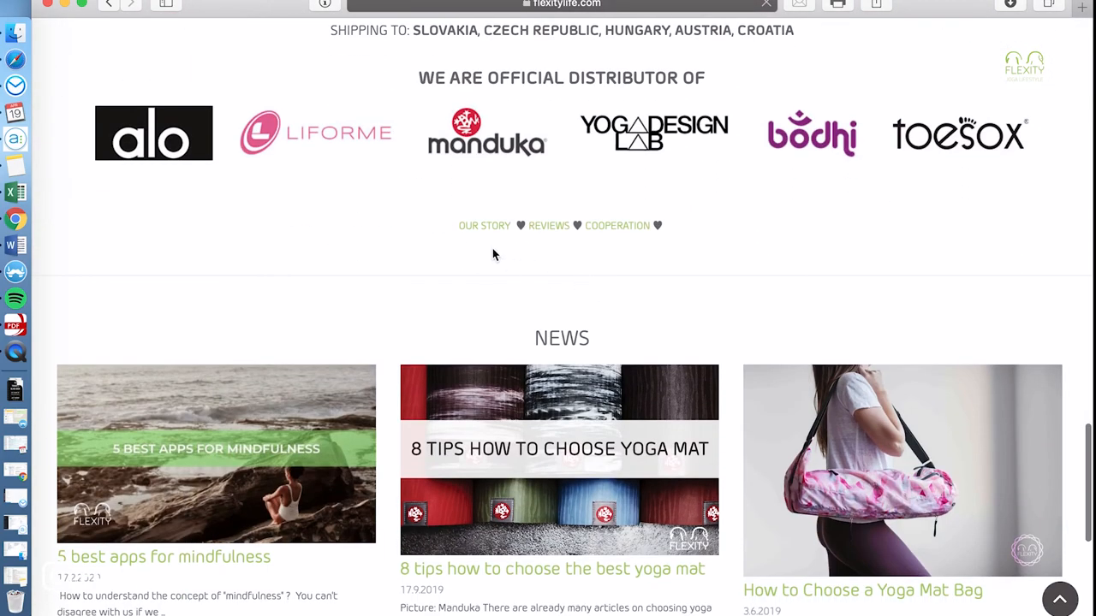
{"action": "scroll", "scroll_direction": "down", "scroll_amount": 3}
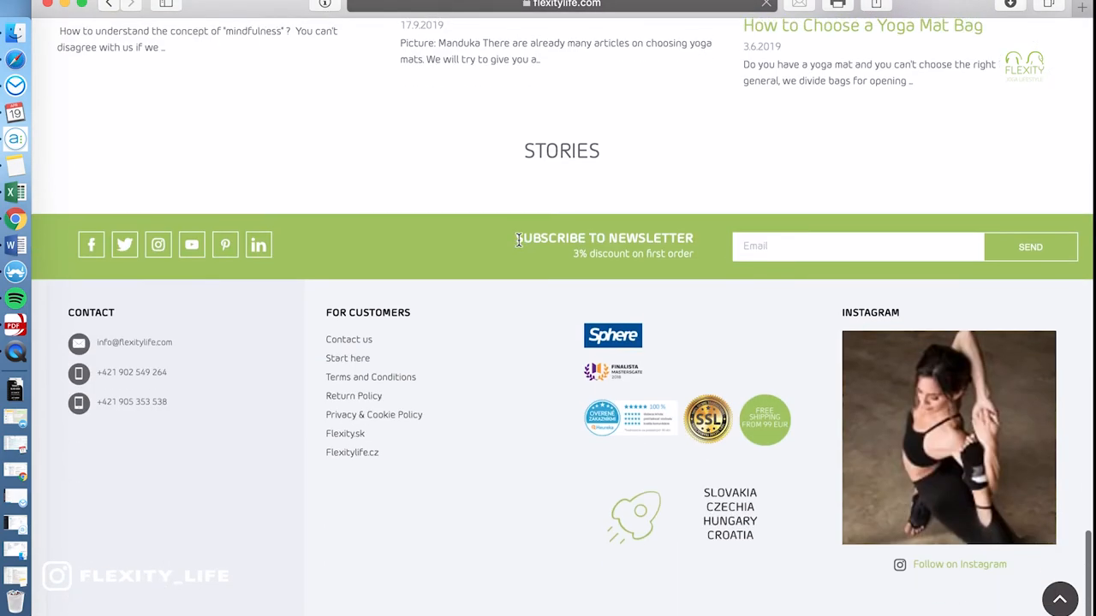
{"action": "mouse_move", "coordinate": [488, 244]}
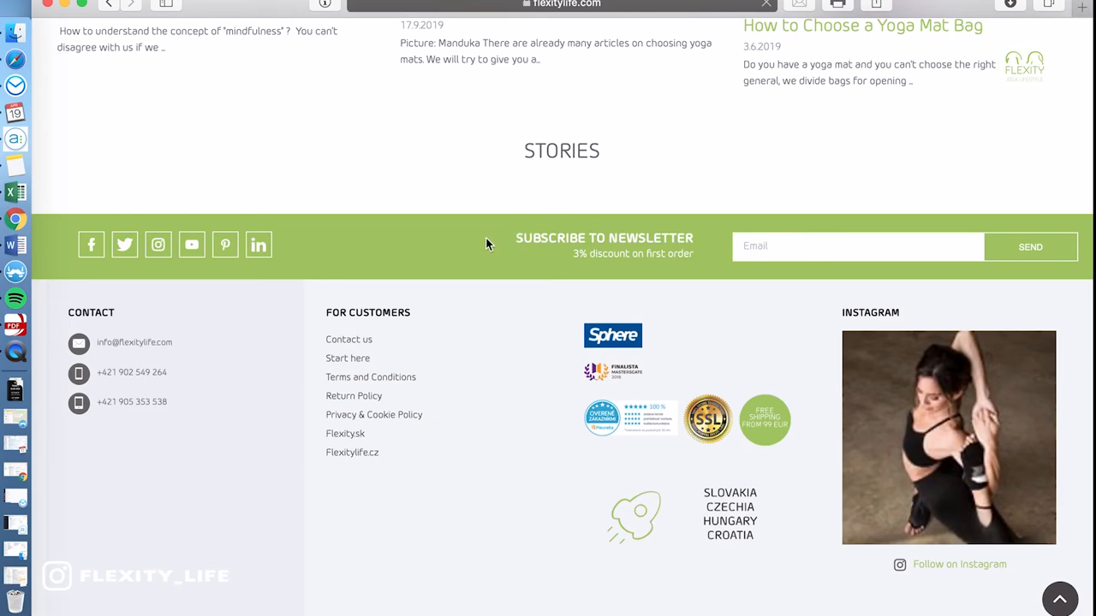
{"action": "mouse_move", "coordinate": [170, 342]}
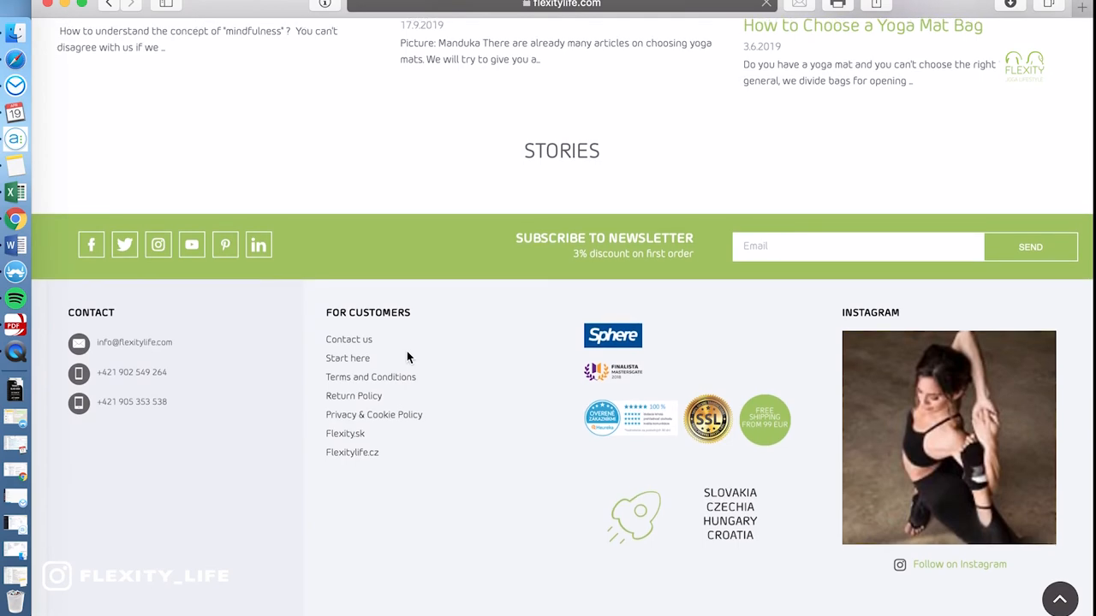
{"action": "mouse_move", "coordinate": [442, 352]}
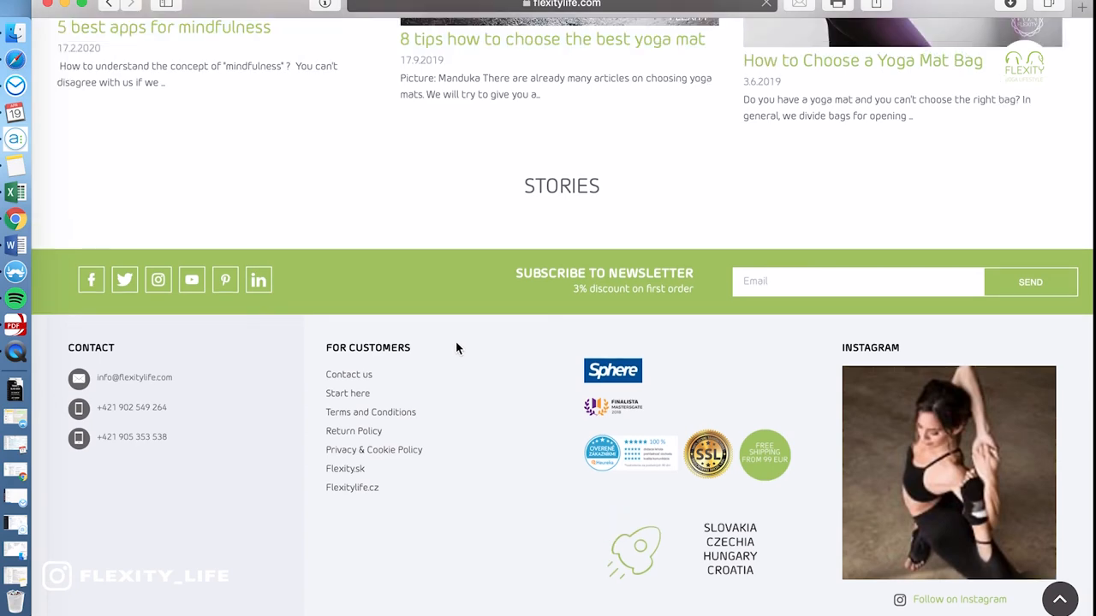
{"action": "mouse_move", "coordinate": [464, 342]}
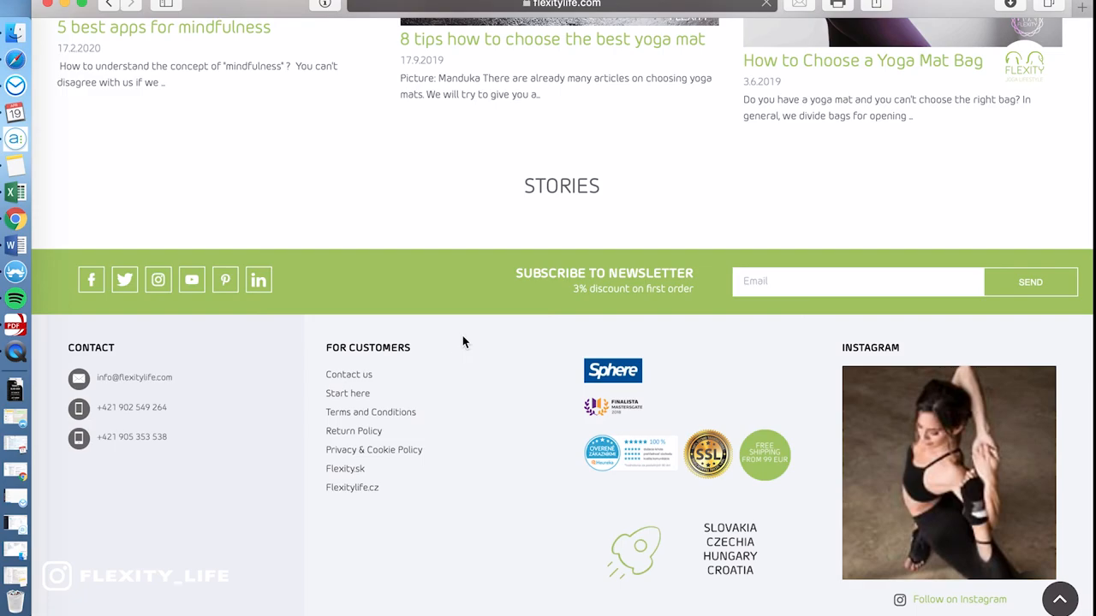
{"action": "scroll", "scroll_direction": "up", "scroll_amount": 3}
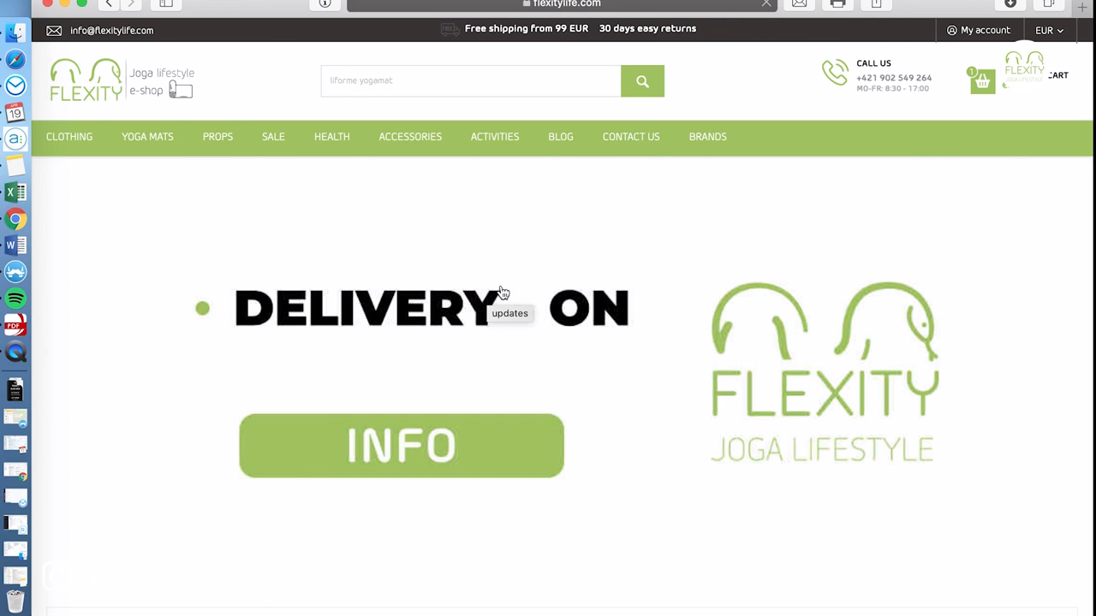
{"action": "mouse_move", "coordinate": [733, 31]}
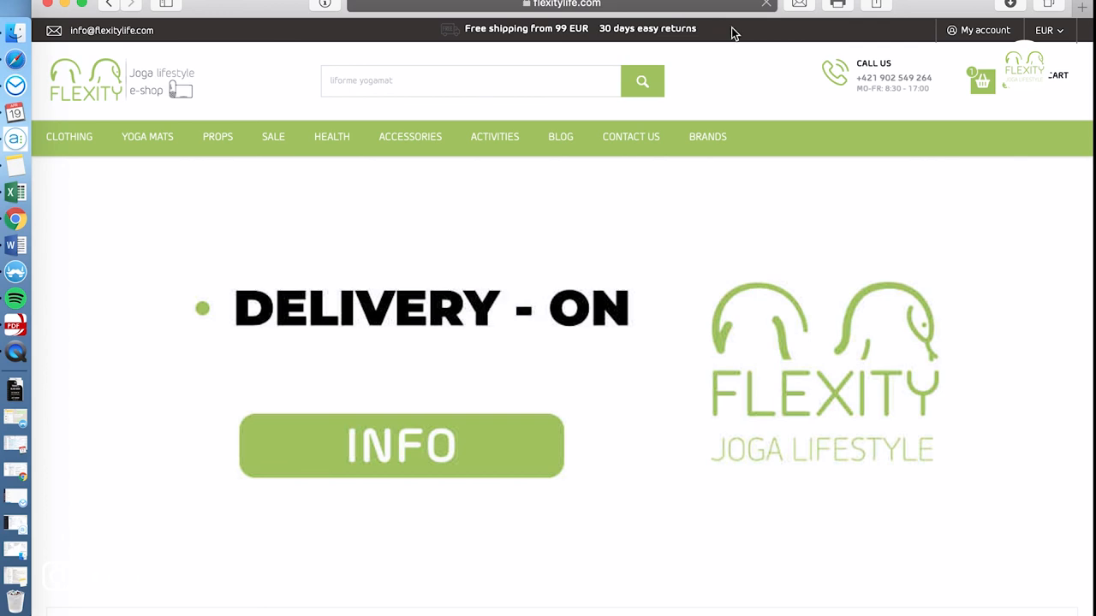
{"action": "mouse_move", "coordinate": [726, 27]}
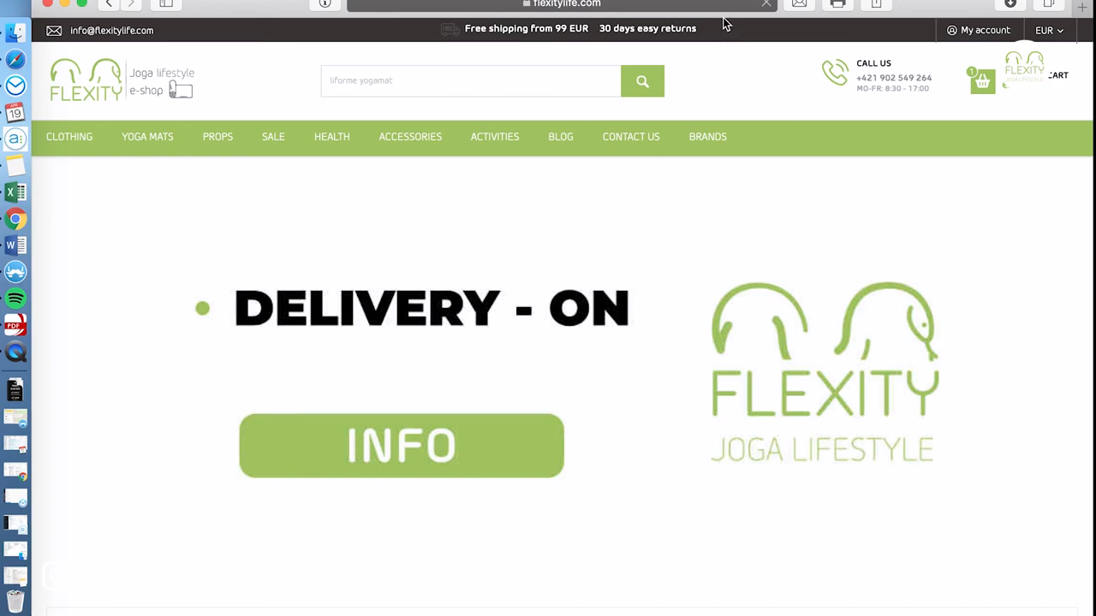